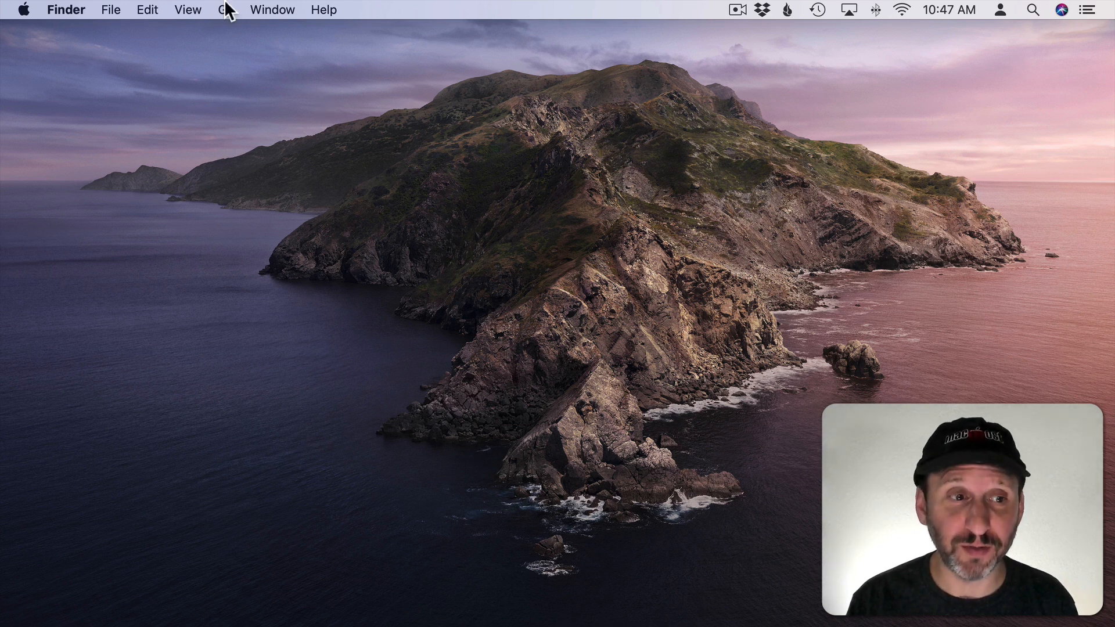
Step: Go to the Documents folder and bring up the File menu for searching
left_click(112, 10)
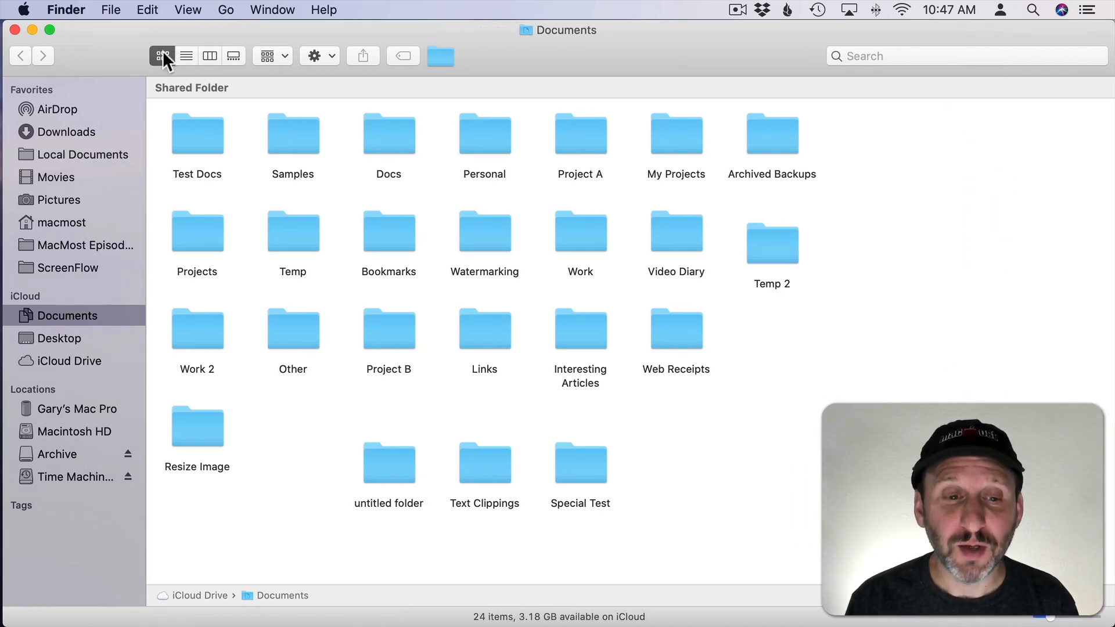
mouse_move(246, 80)
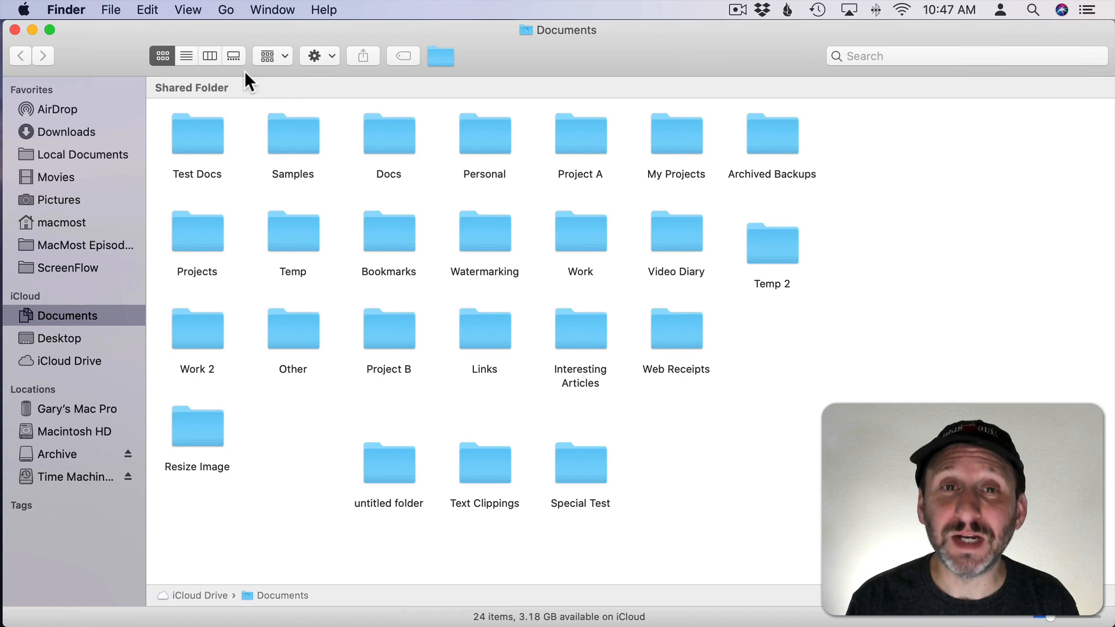
left_click(112, 10)
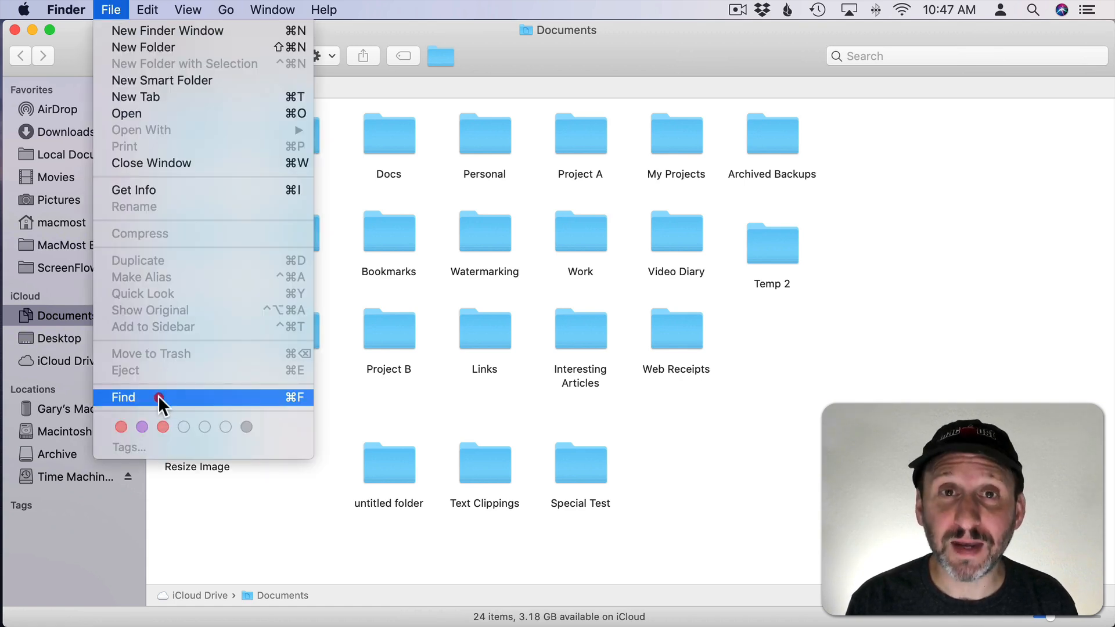
Step: Search Documents for items whose File Size is greater than 100, adjusting the unit
left_click(125, 397)
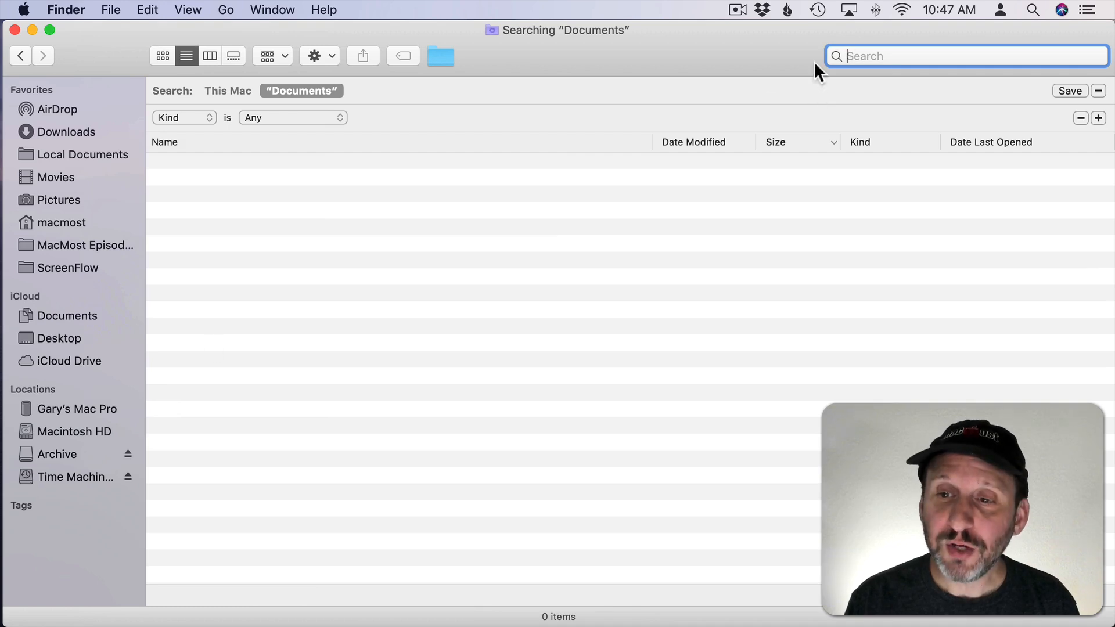
mouse_move(197, 115)
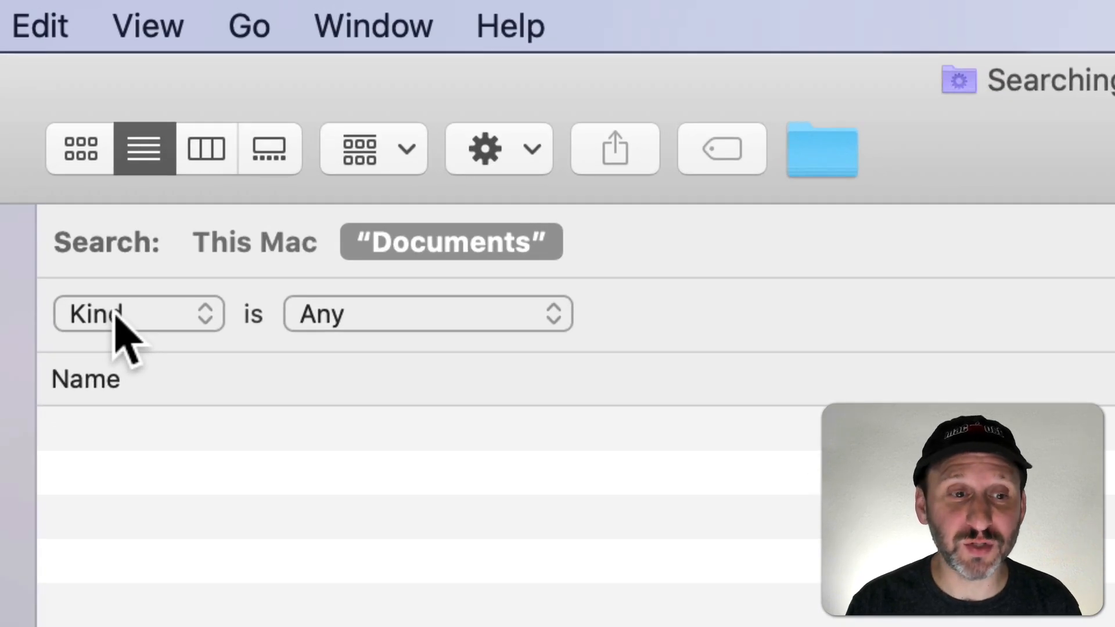
left_click(138, 313)
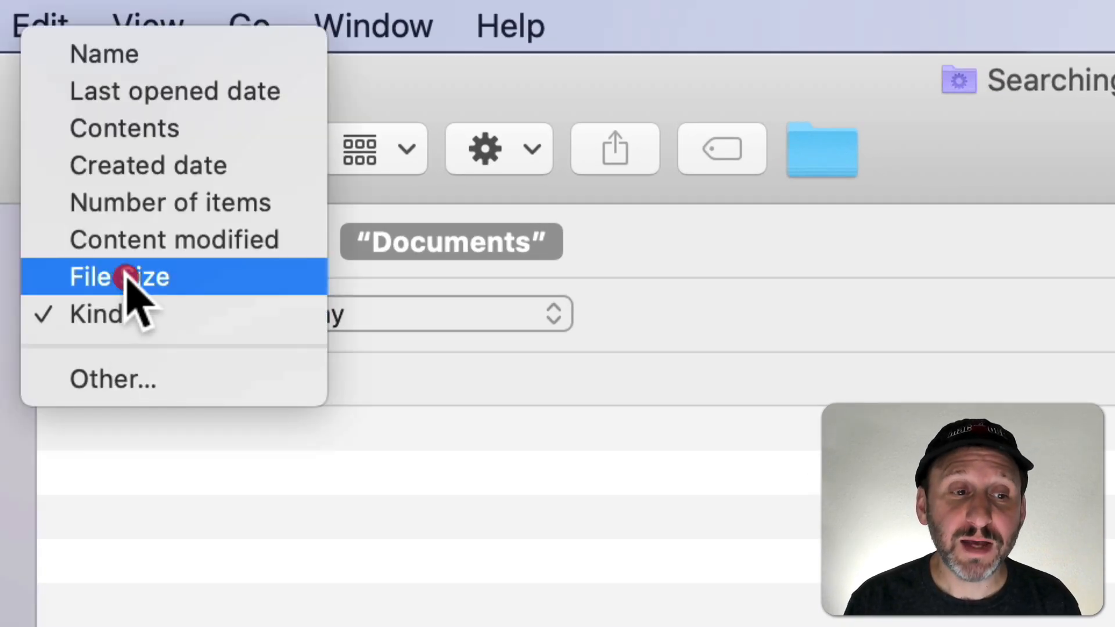
left_click(118, 276)
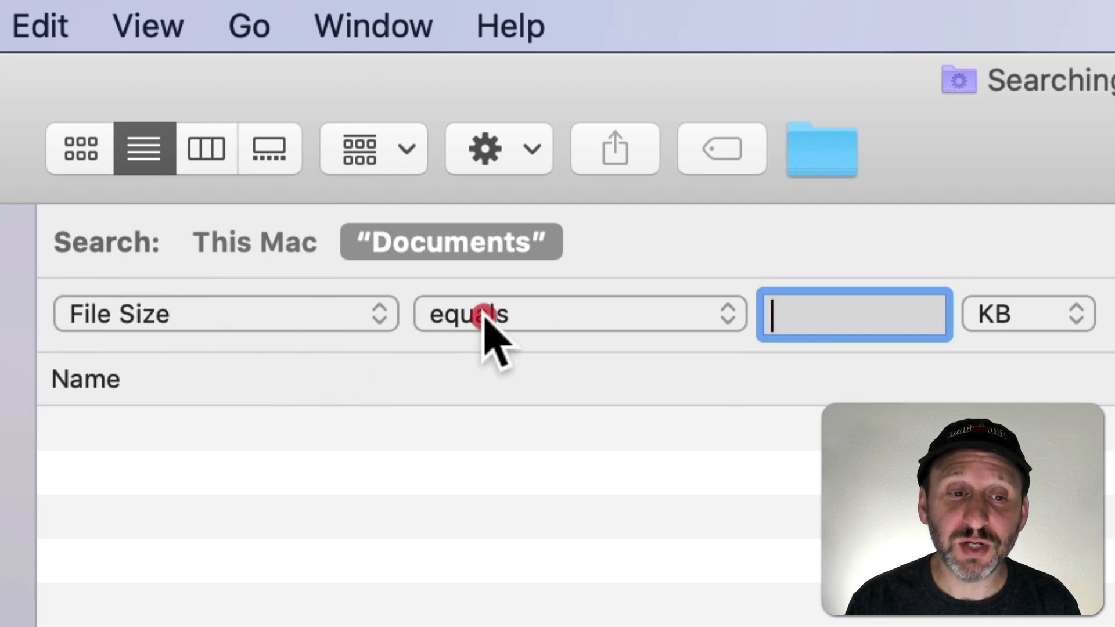
left_click(580, 314)
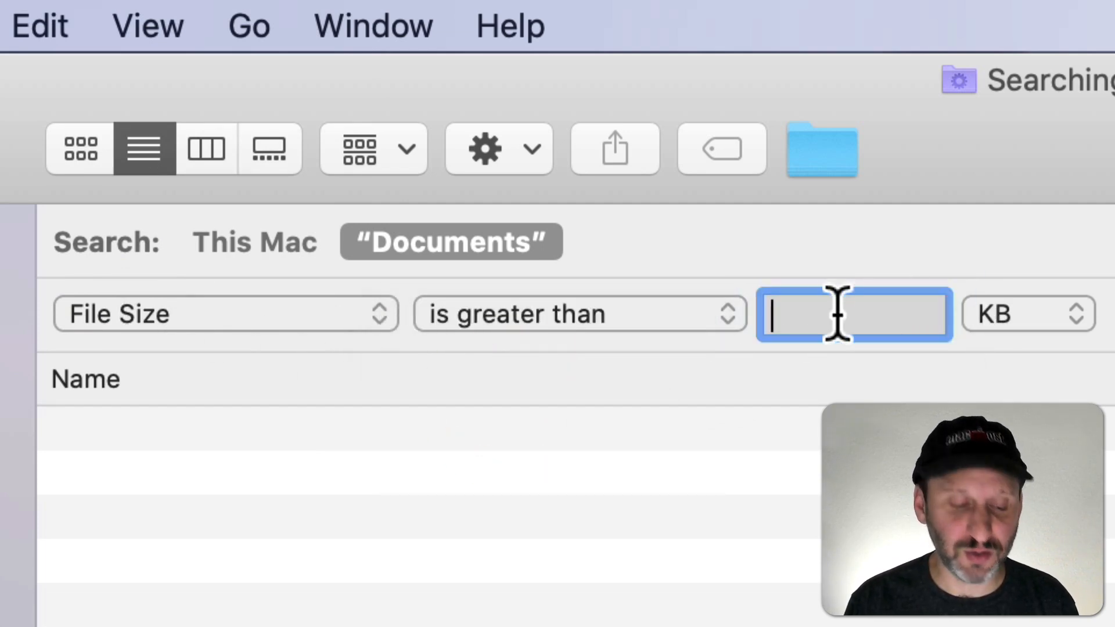
type("100")
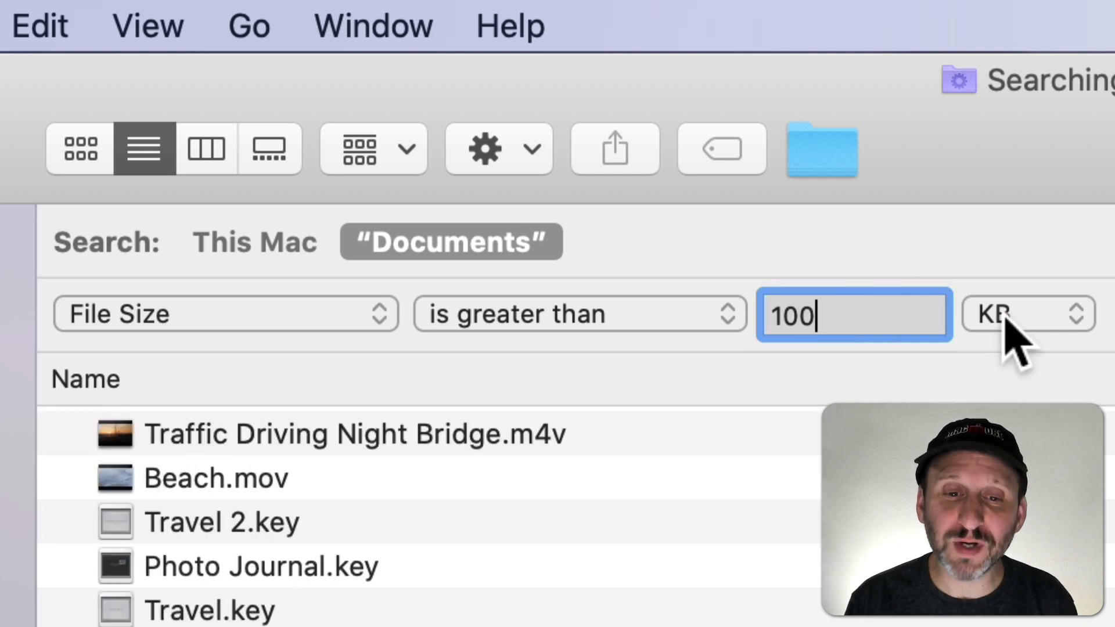
left_click(1025, 315)
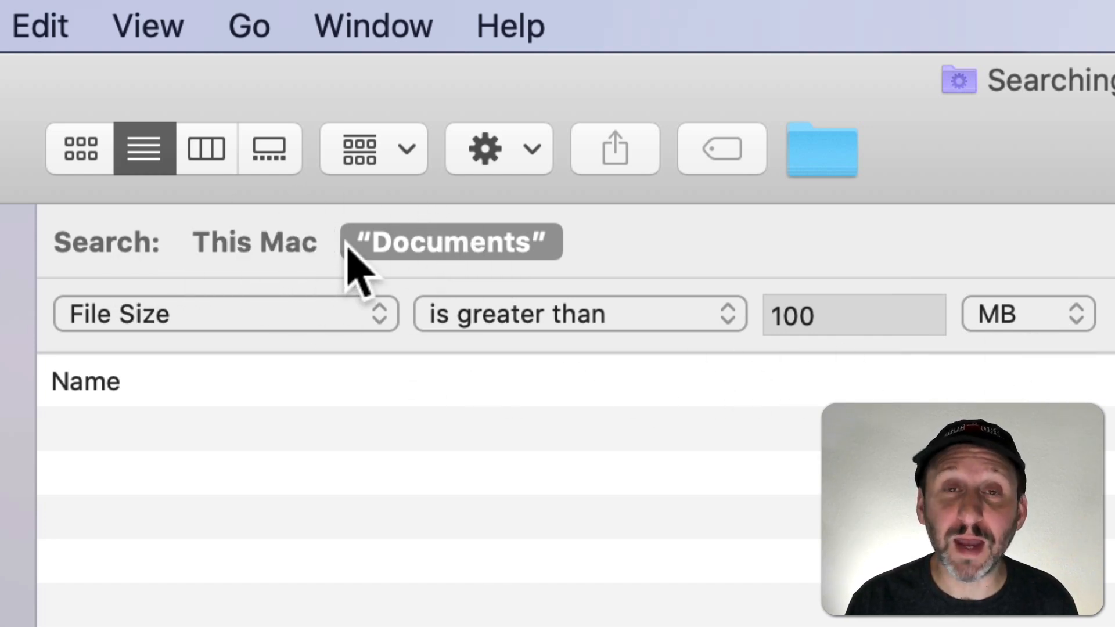
mouse_move(462, 256)
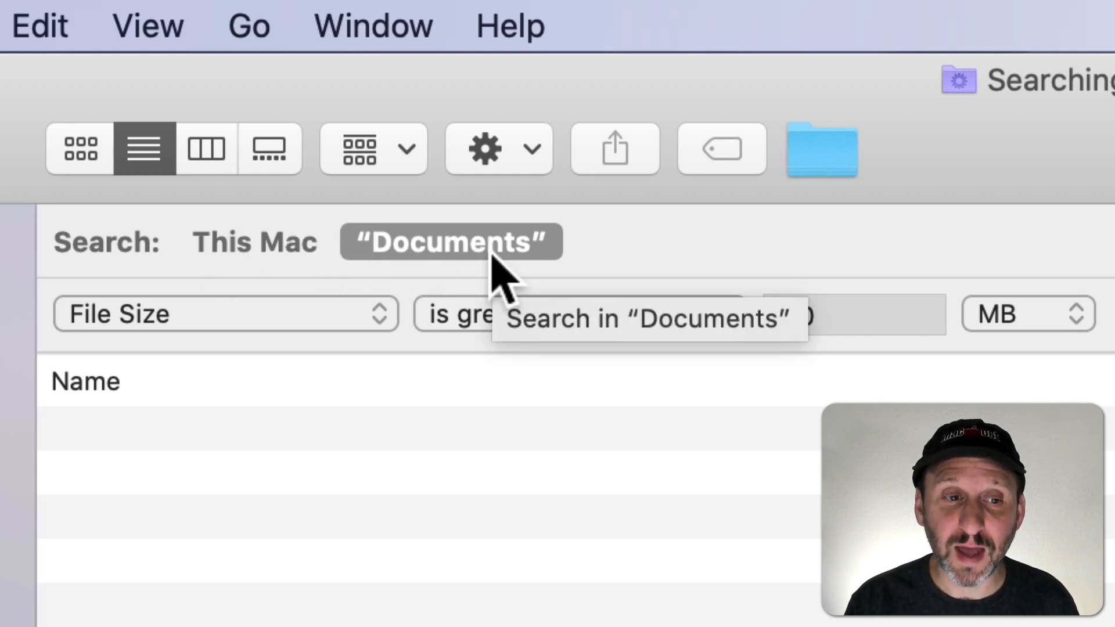
Step: Widen the search to This Mac and sort results by size, largest first at 41.91 GB
left_click(255, 242)
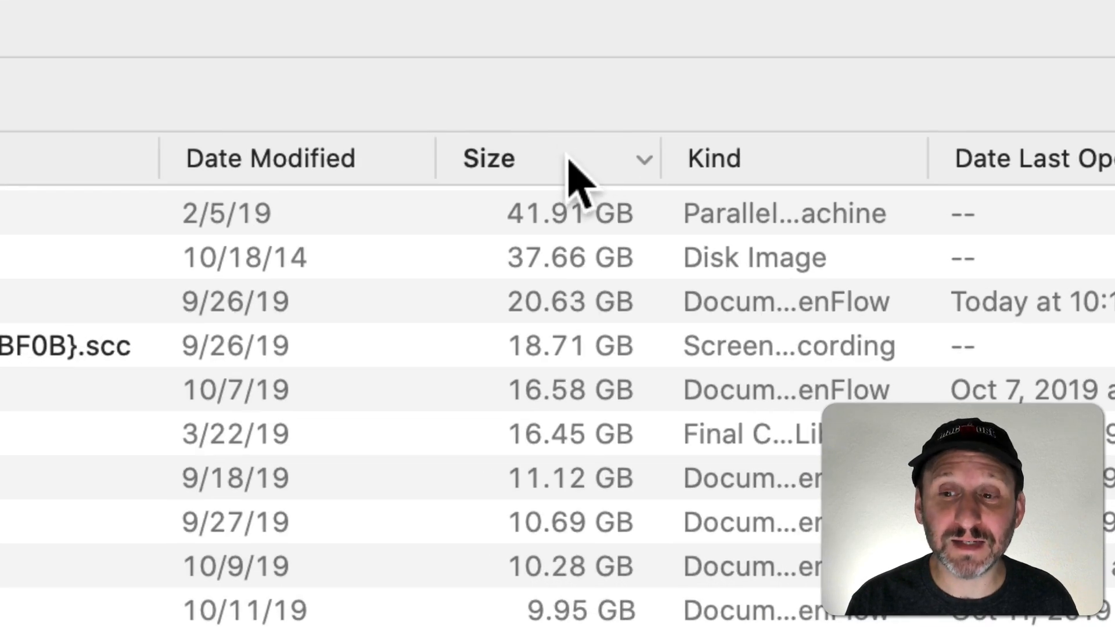
mouse_move(661, 171)
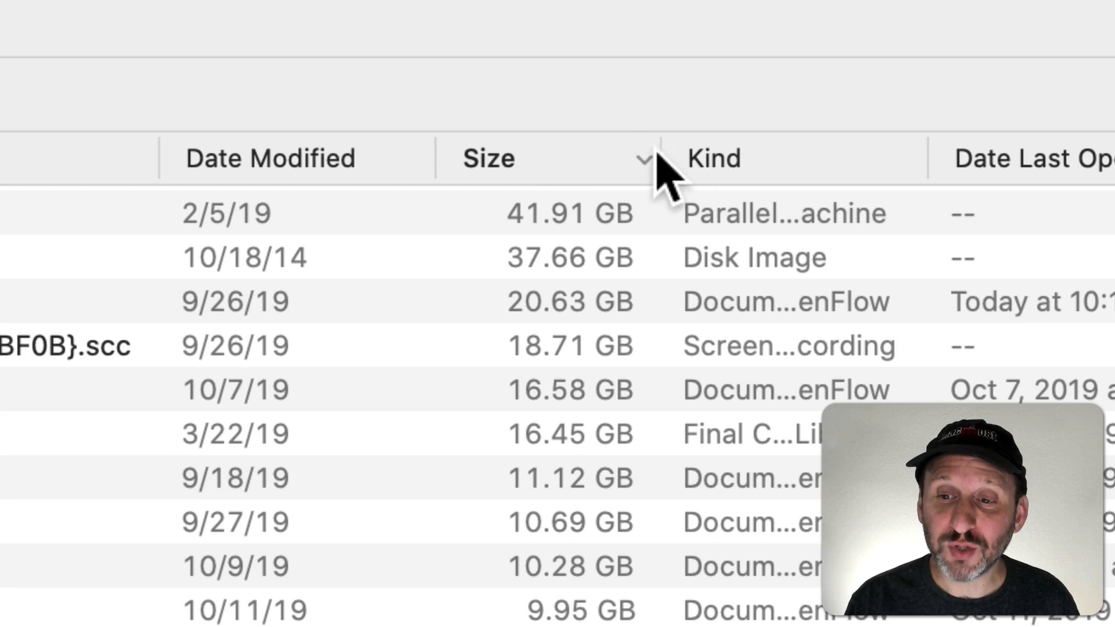
mouse_move(664, 206)
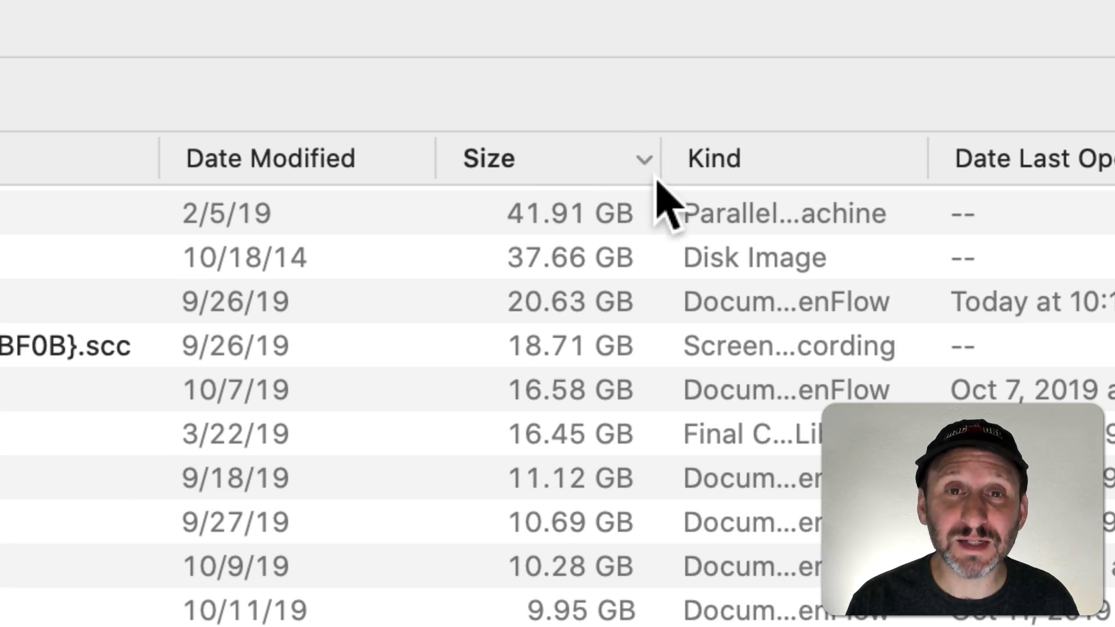
mouse_move(619, 192)
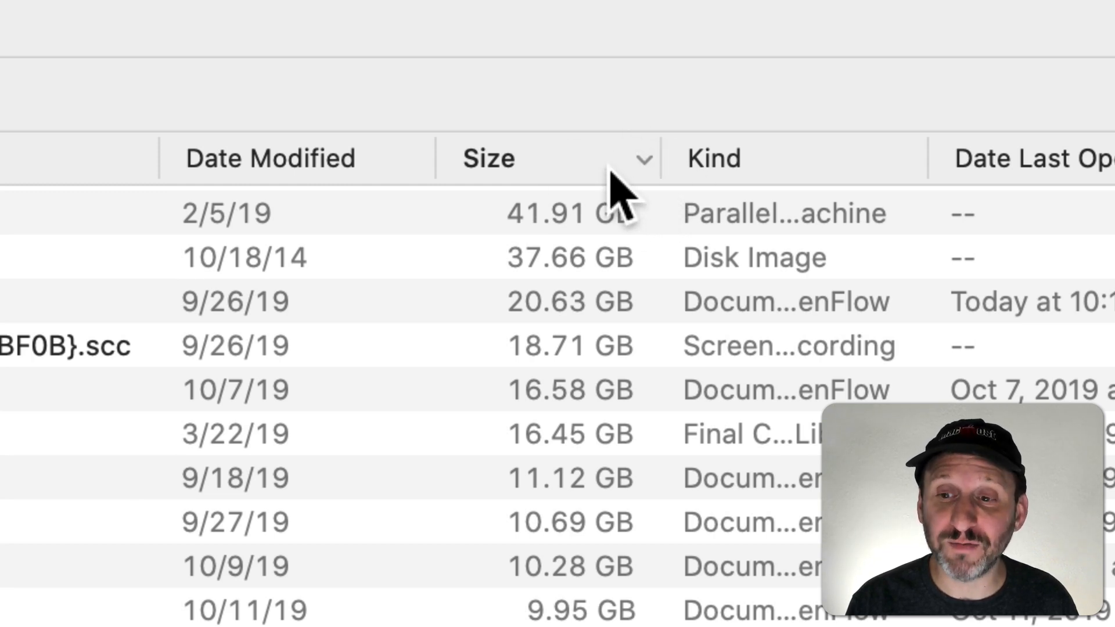
left_click(488, 158)
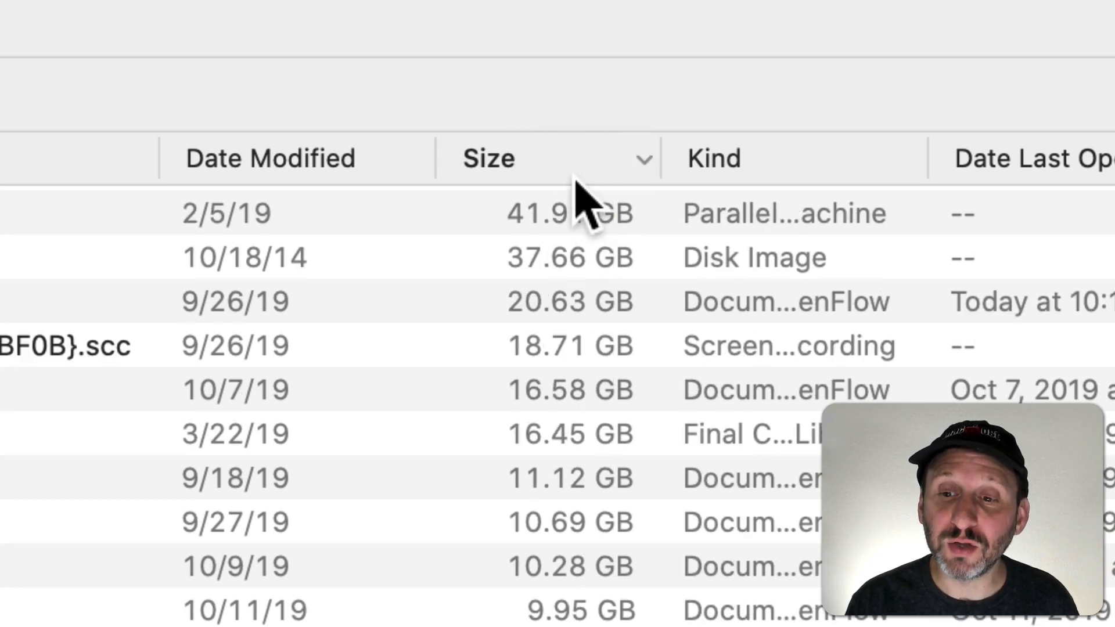
mouse_move(563, 214)
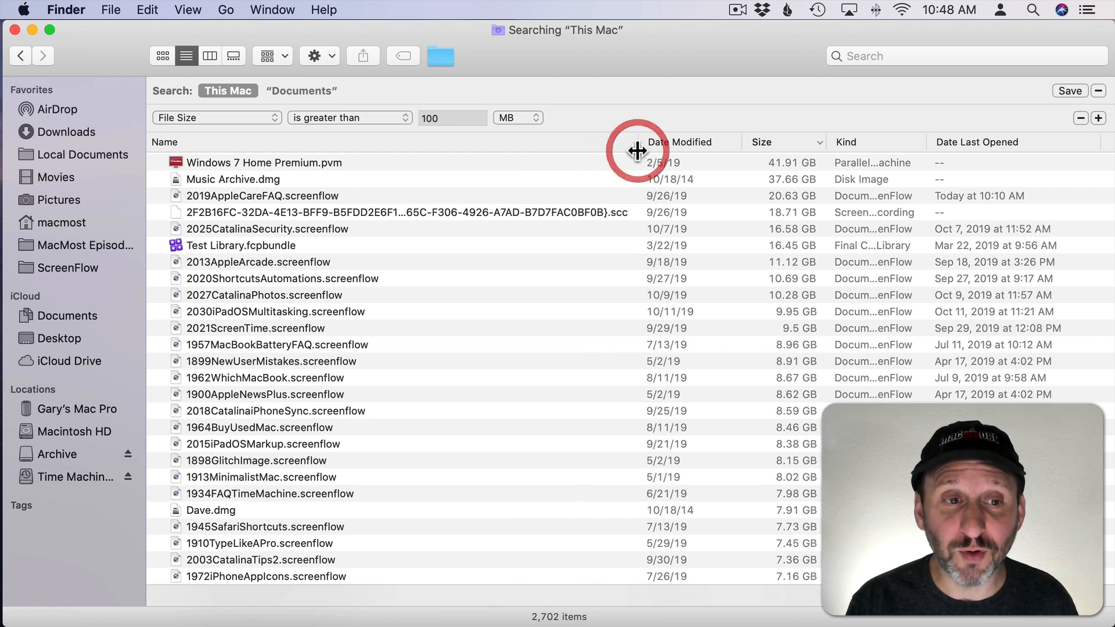
left_click(187, 9)
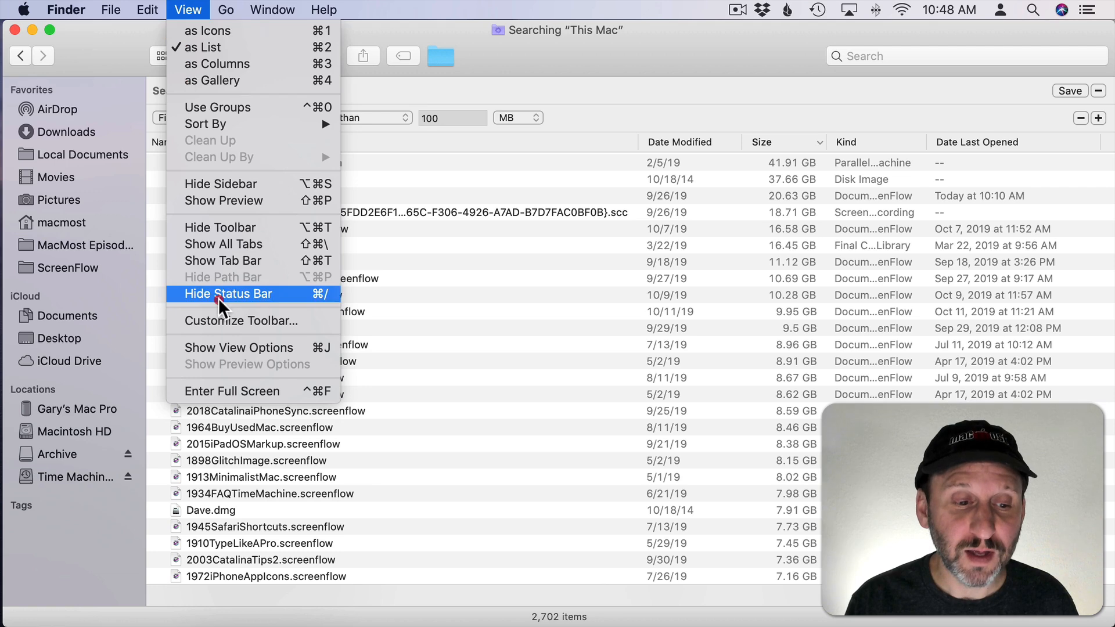
left_click(239, 348)
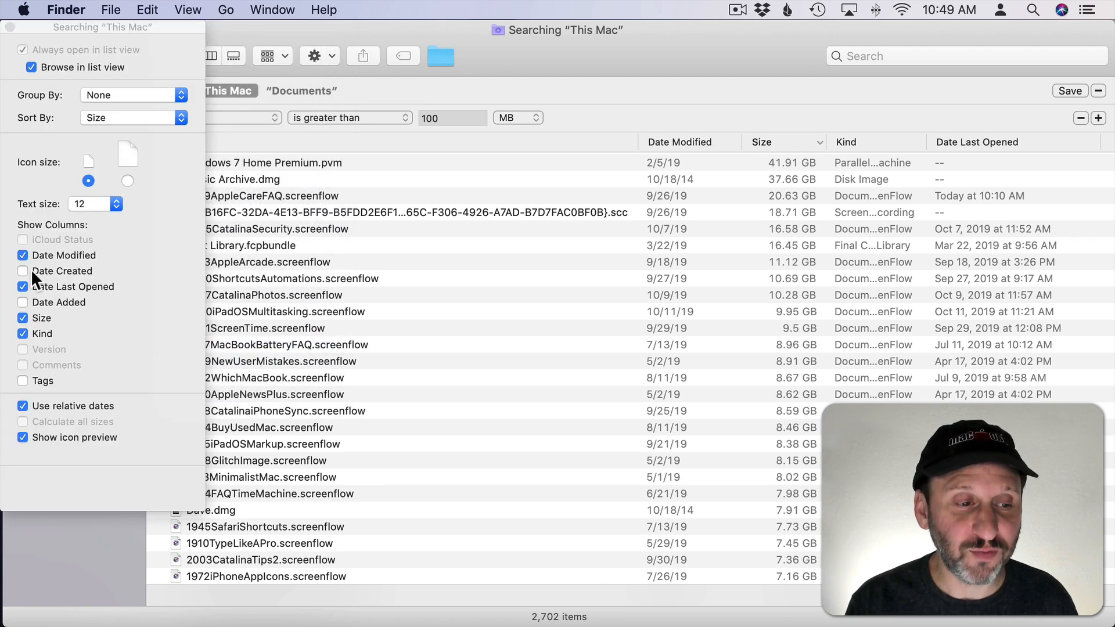
left_click(131, 117)
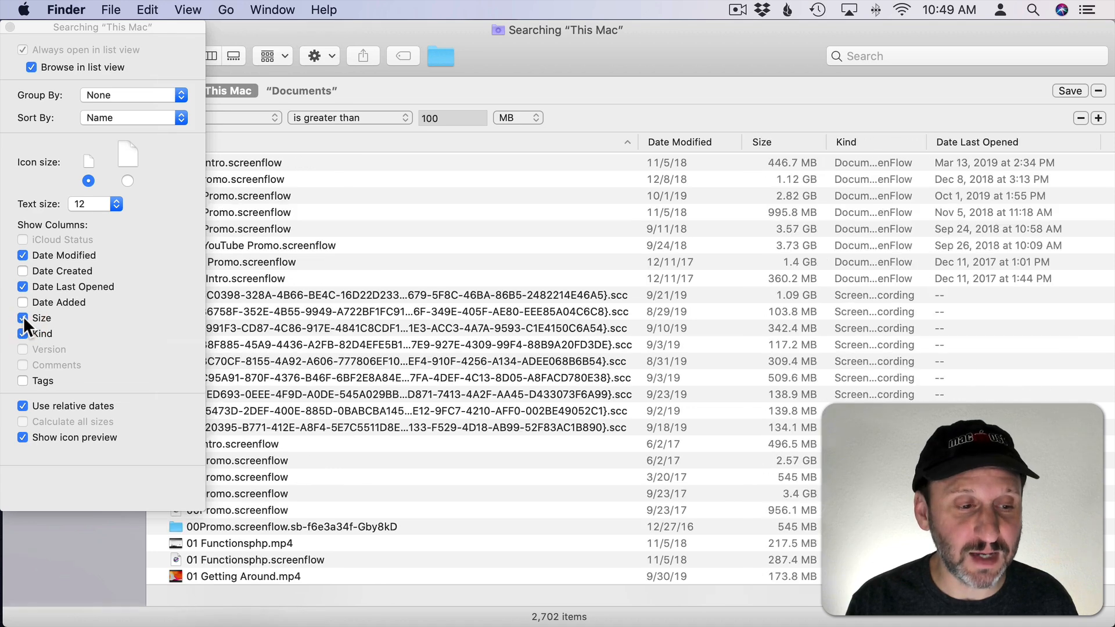
left_click(23, 318)
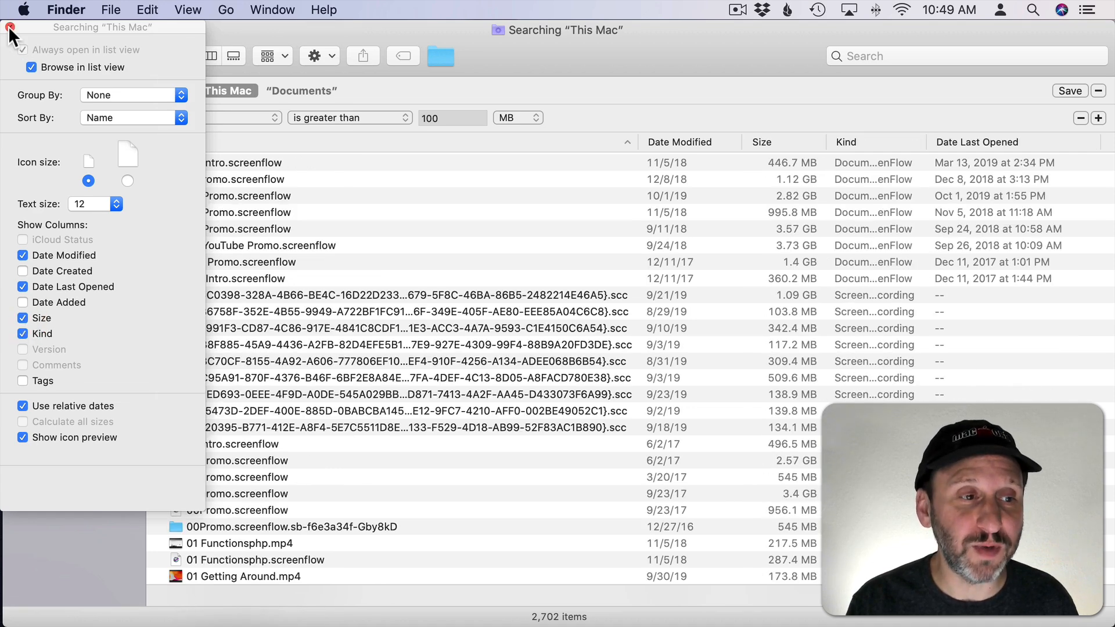
left_click(762, 142)
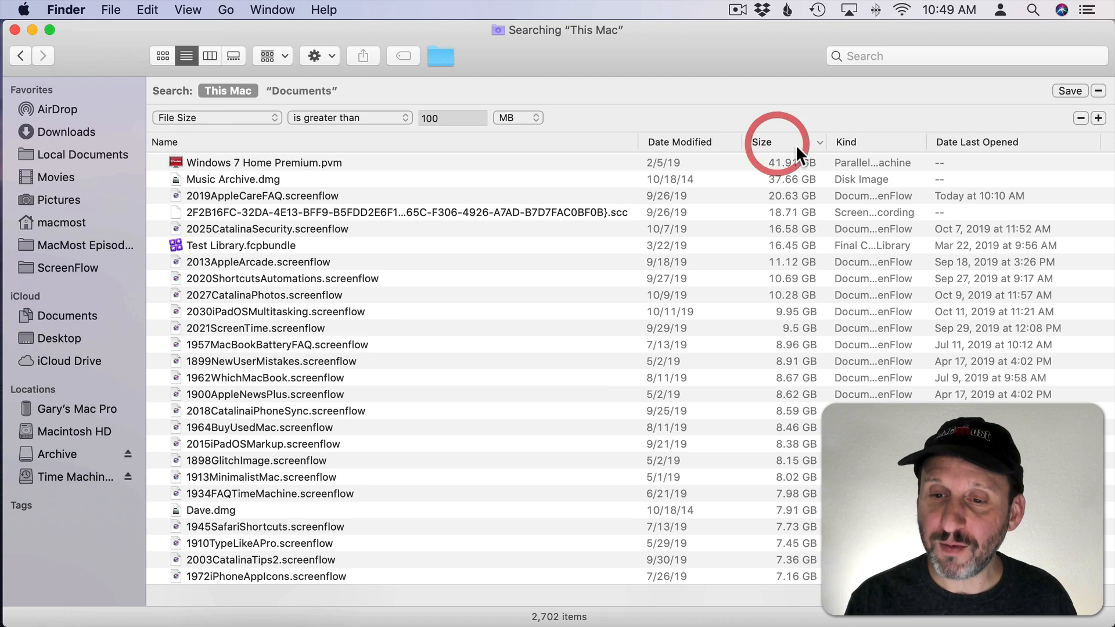
Step: Sort the This Mac results by size so the 41.91 GB Windows 7 Home Premium.pvm leads
left_click(264, 162)
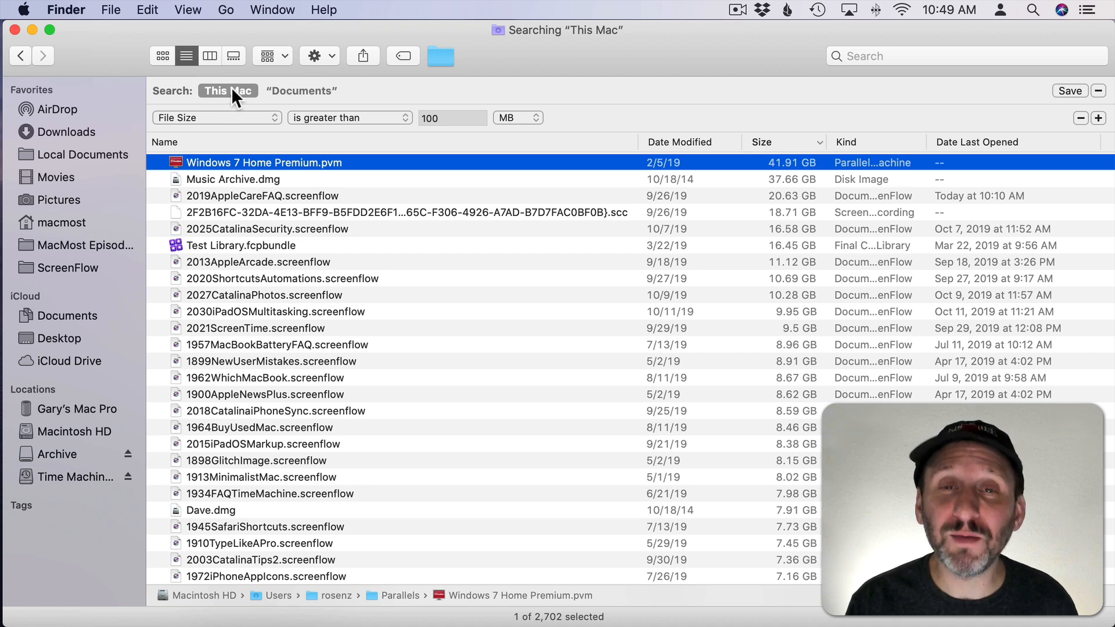
mouse_move(284, 242)
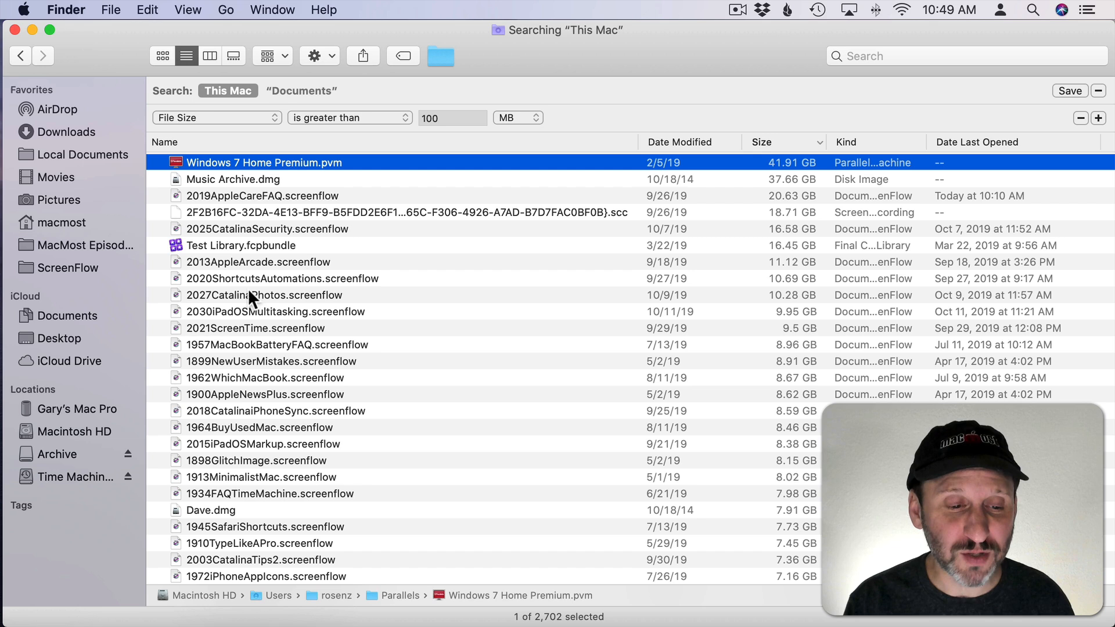
mouse_move(278, 416)
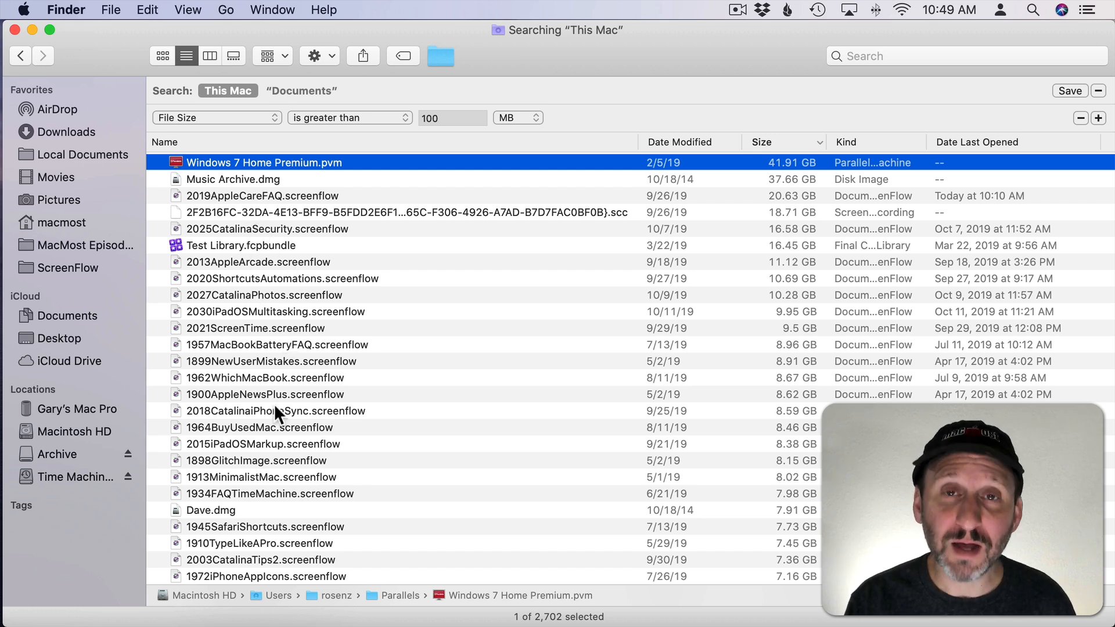
mouse_move(299, 328)
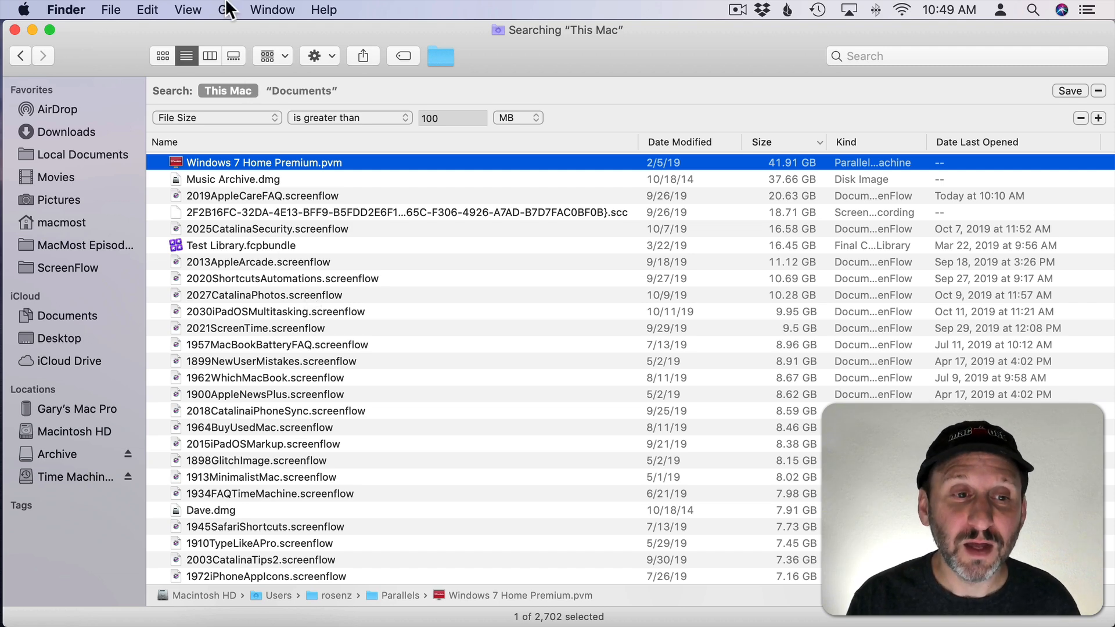
Step: Search the home folder for files larger than 100 MB
left_click(226, 9)
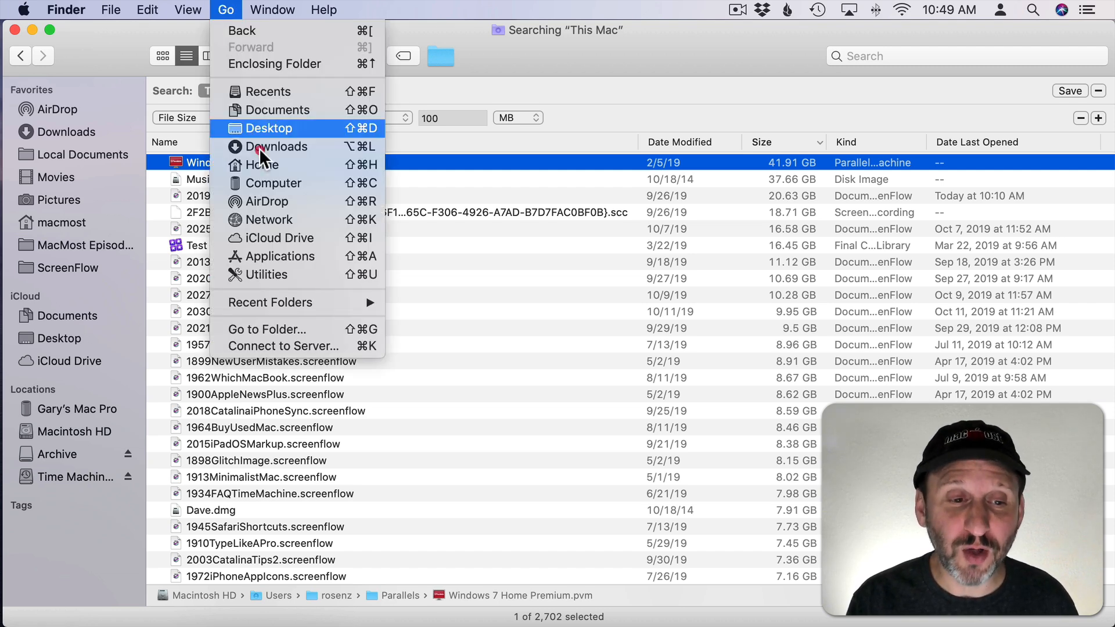
left_click(263, 164)
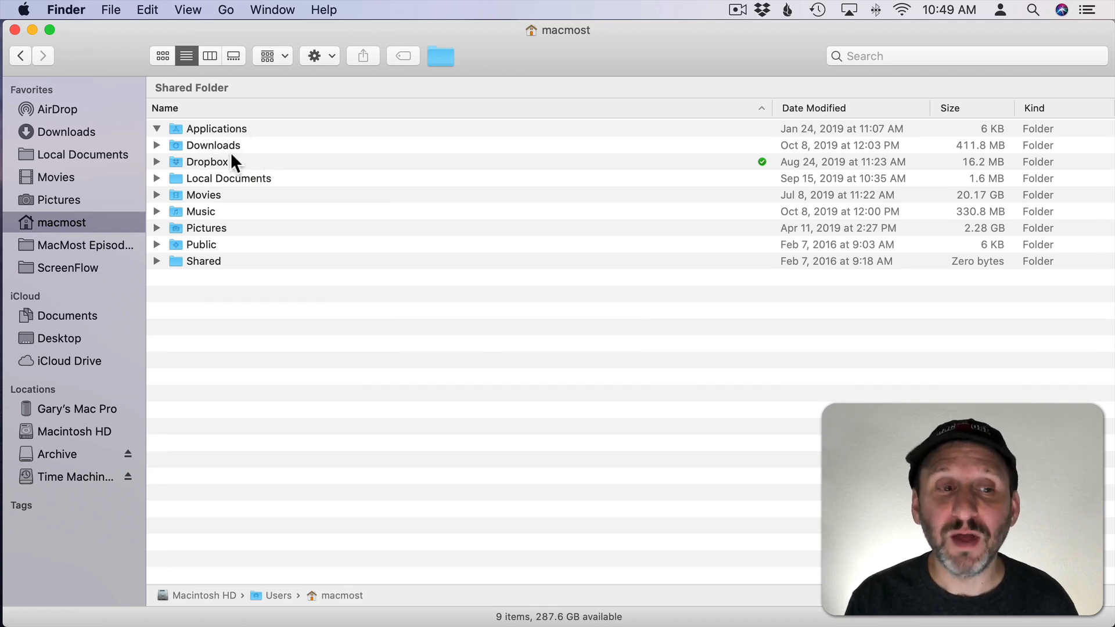
mouse_move(223, 155)
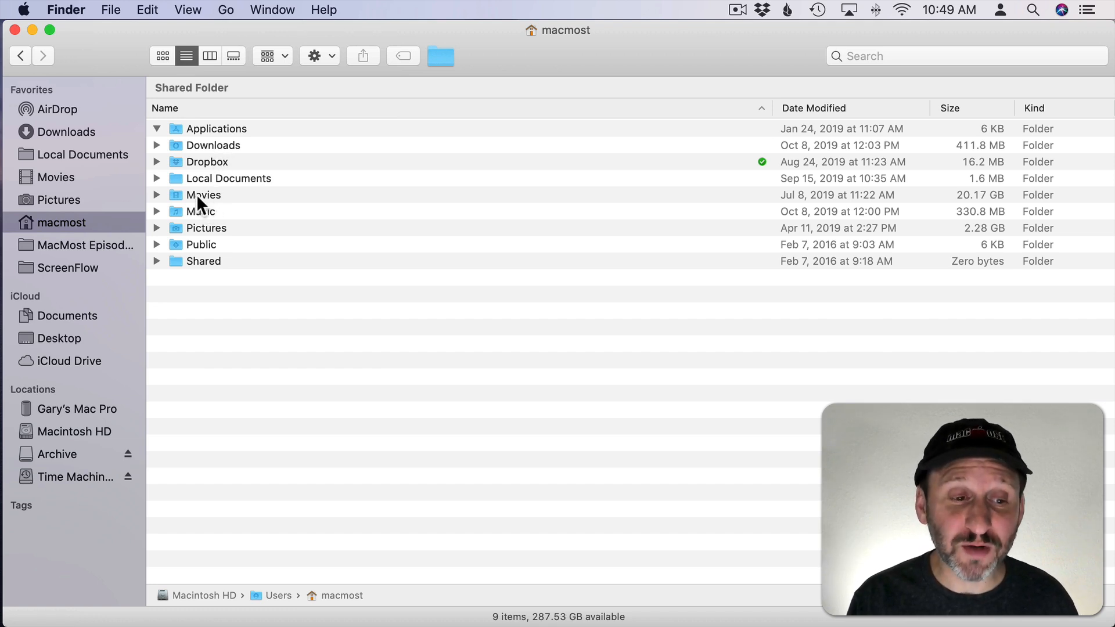
left_click(201, 212)
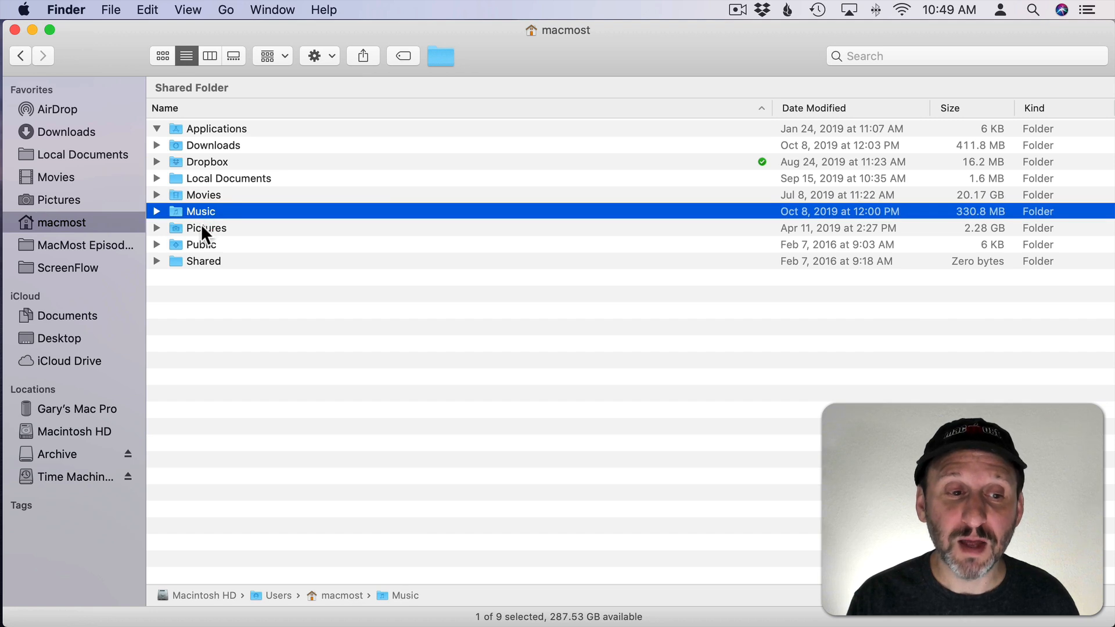
left_click(214, 145)
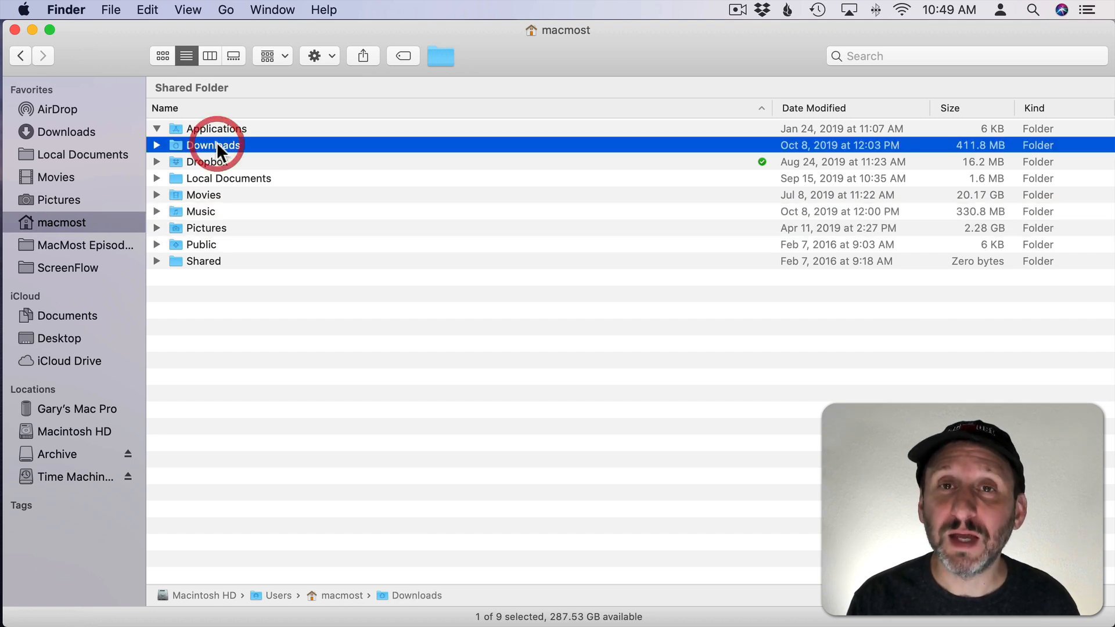
mouse_move(349, 156)
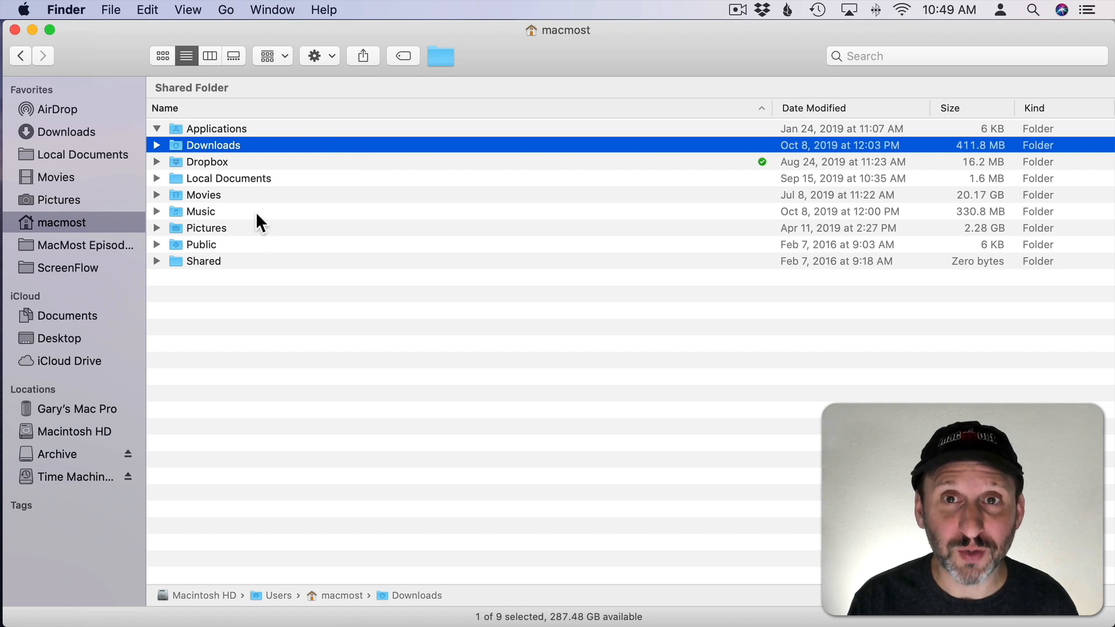
mouse_move(241, 56)
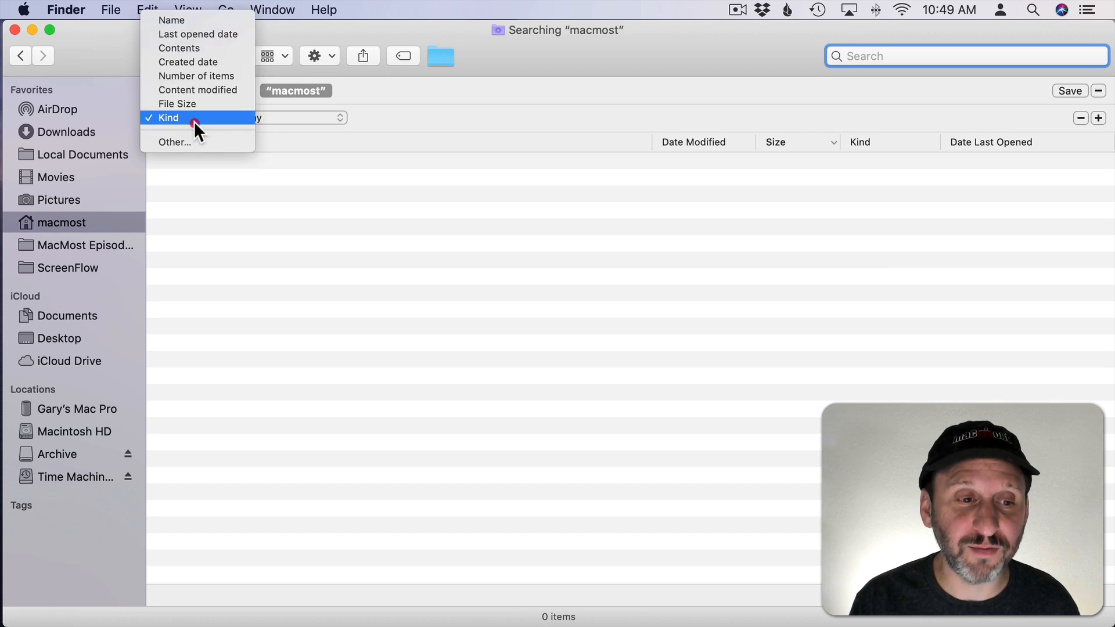
left_click(177, 104)
type("100")
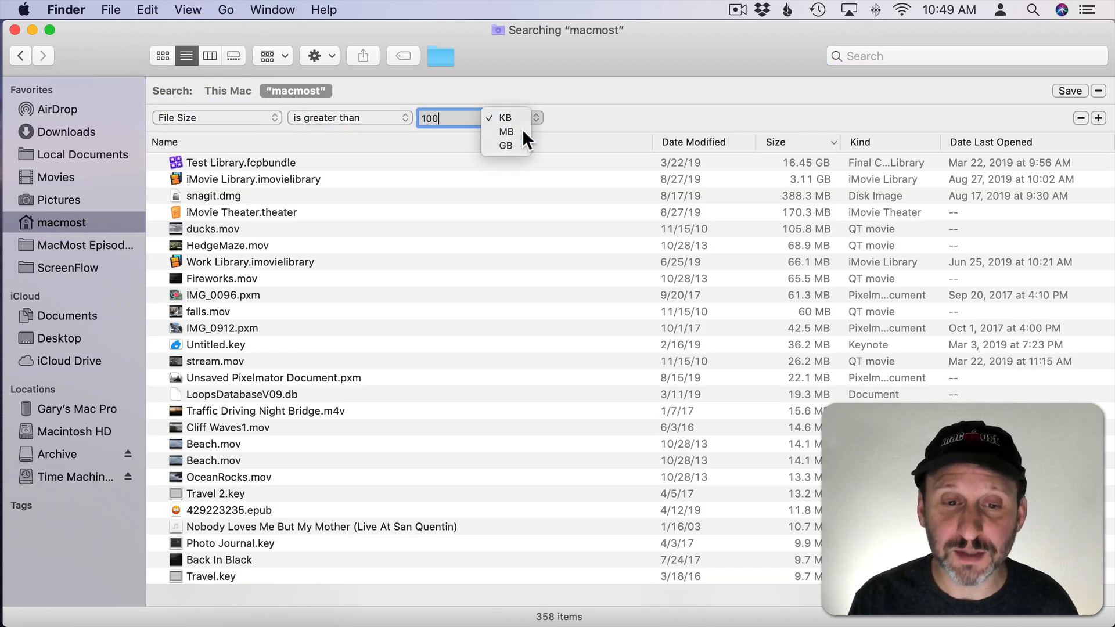
left_click(507, 132)
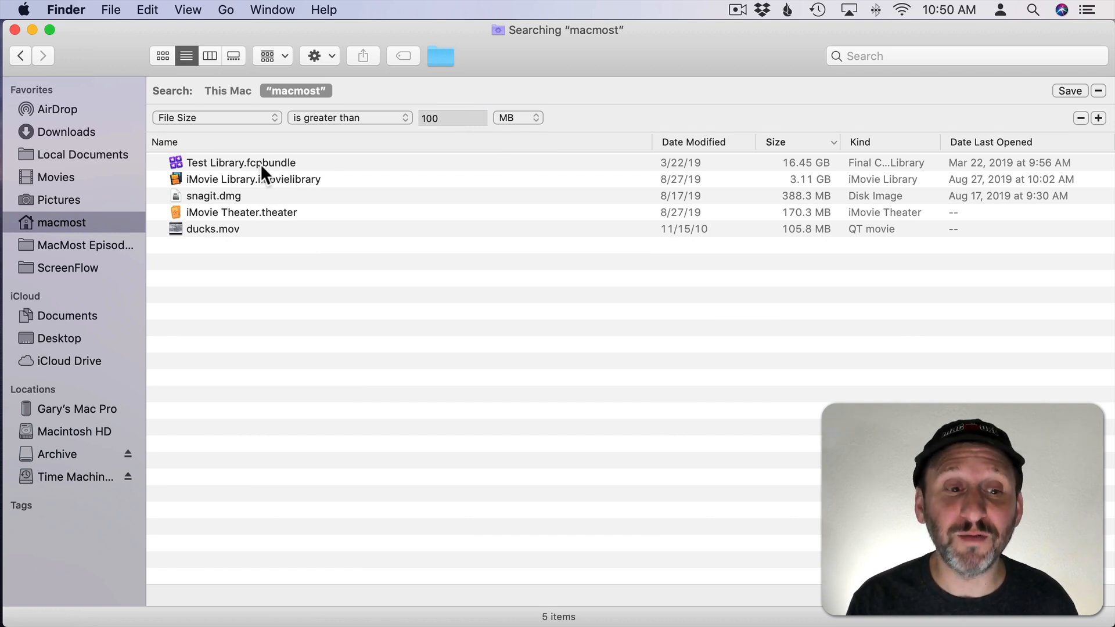
Step: Select Test Library.fcpbundle, iMovie Library.imovielibrary and ducks.mov to see their locations
left_click(241, 163)
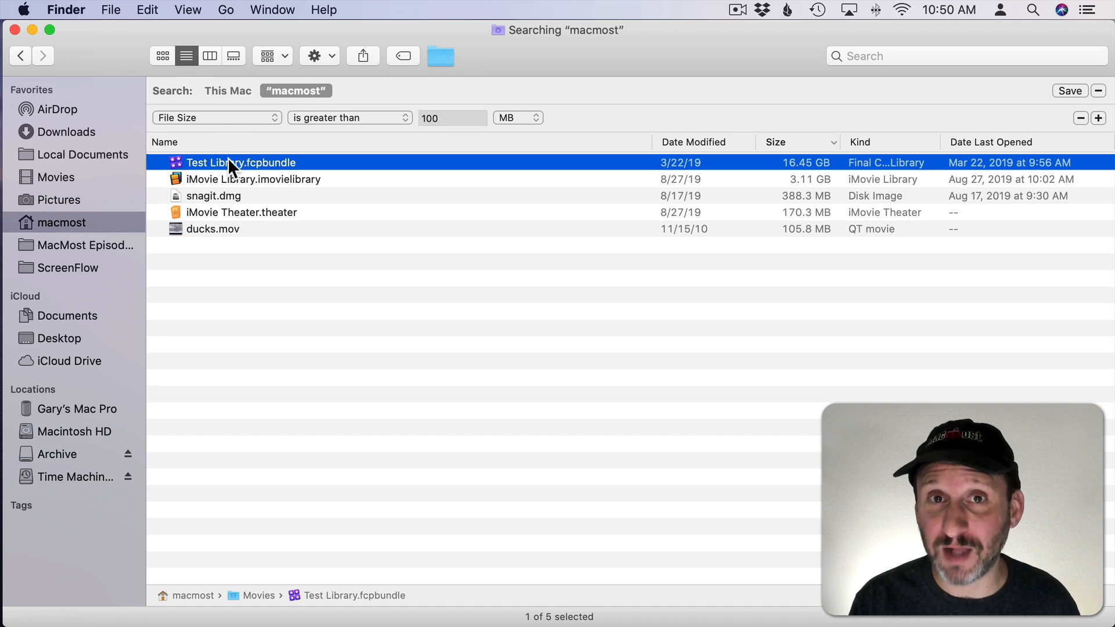
left_click(252, 179)
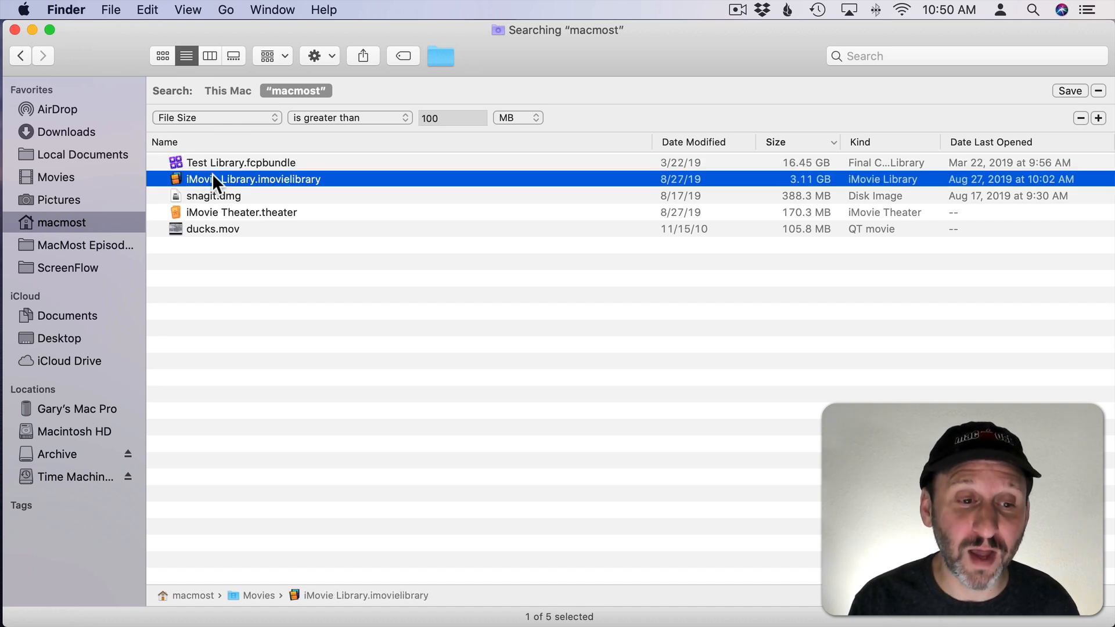
mouse_move(234, 170)
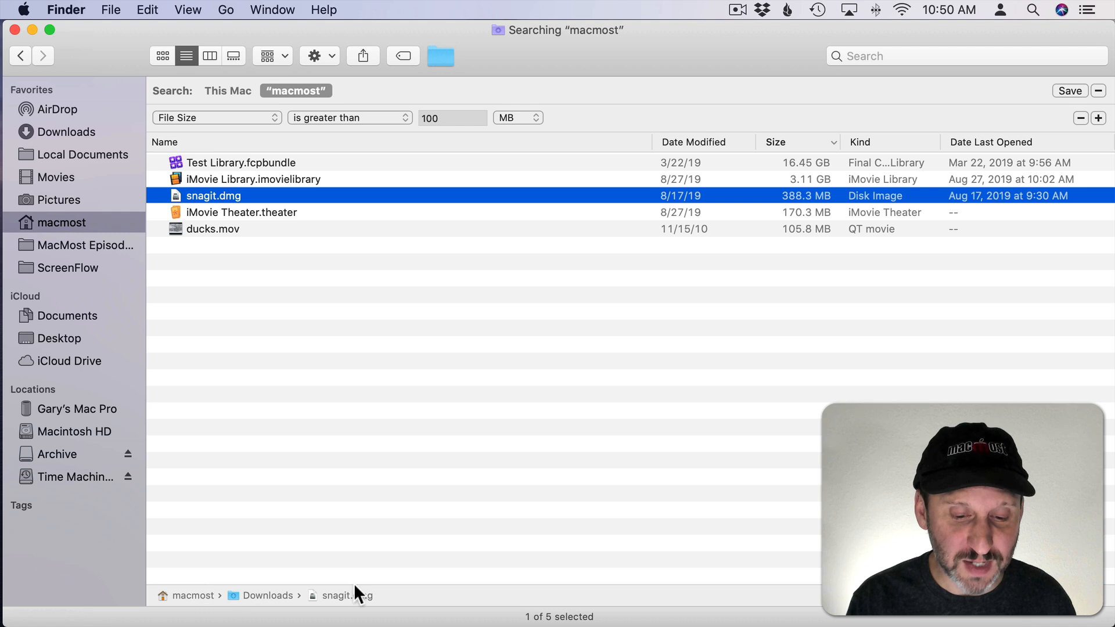
mouse_move(391, 599)
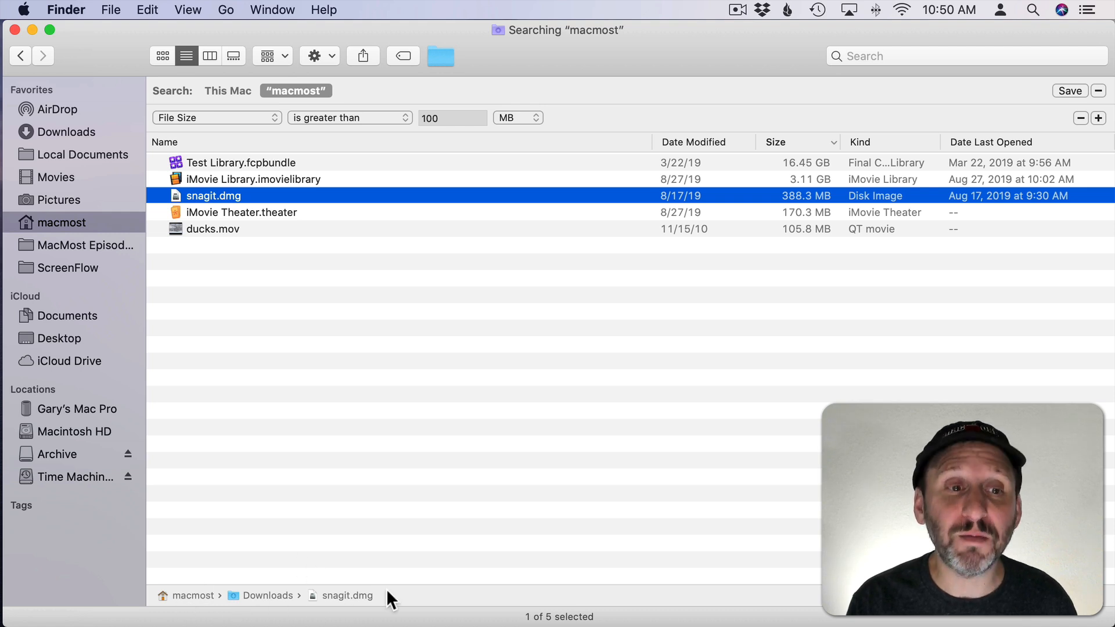
left_click(211, 229)
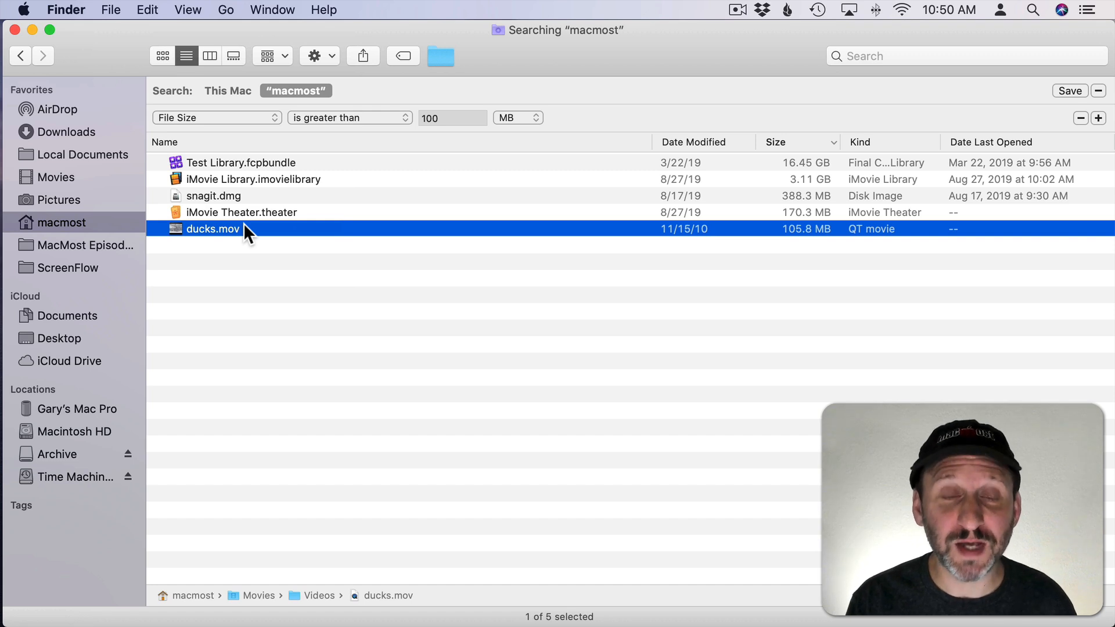
Step: Search iCloud Drive for files larger than 10 MB, listing four led by Untitled.key
left_click(225, 9)
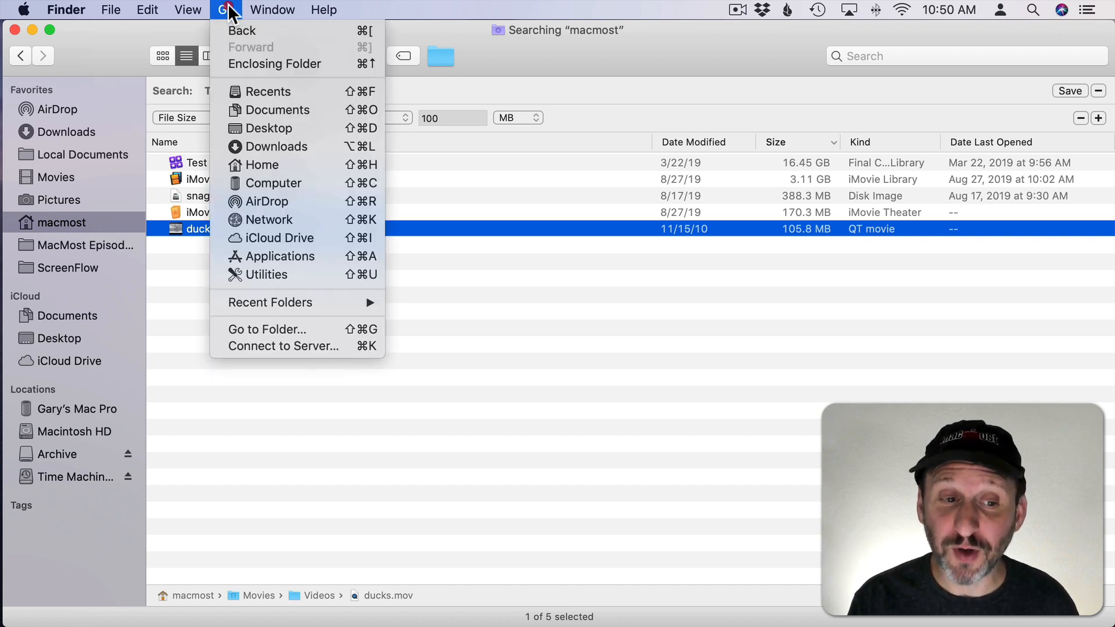
mouse_move(278, 237)
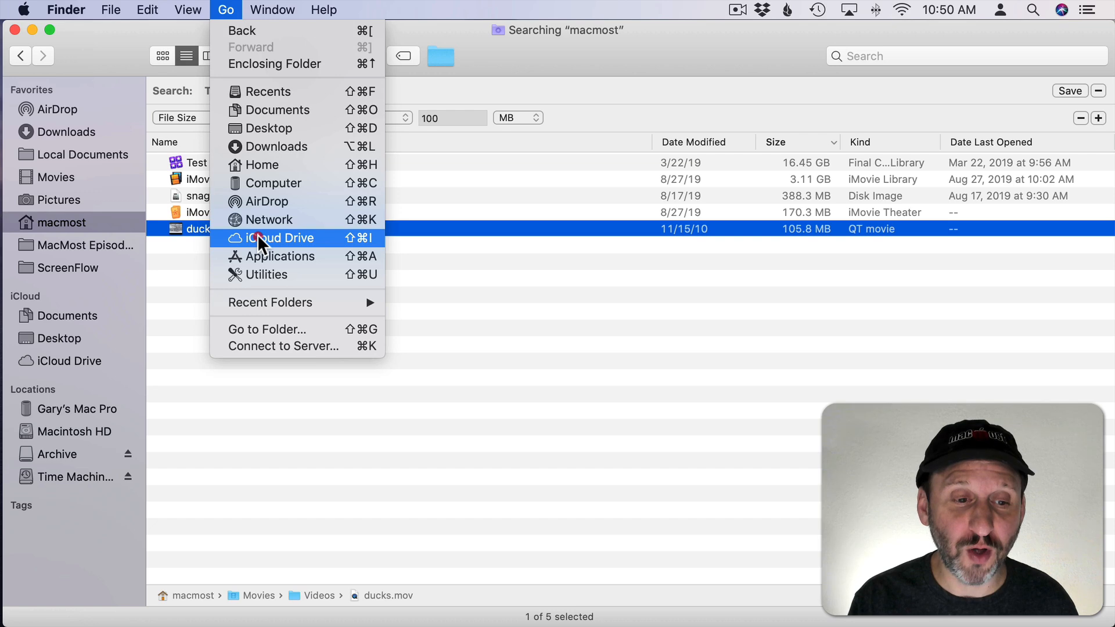
left_click(278, 237)
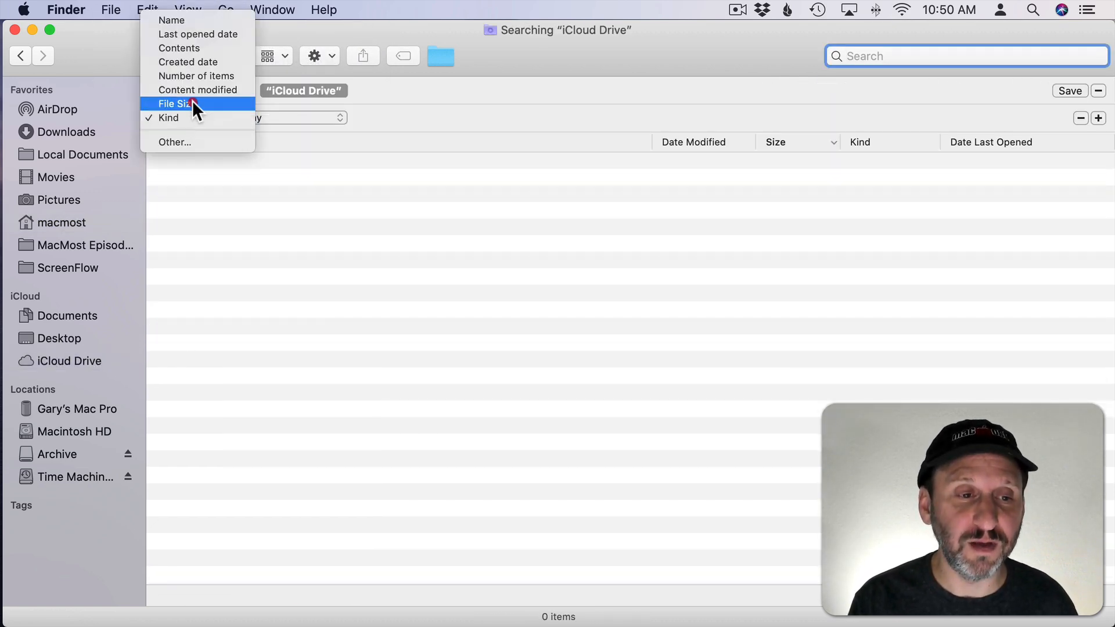
left_click(173, 104)
type("100")
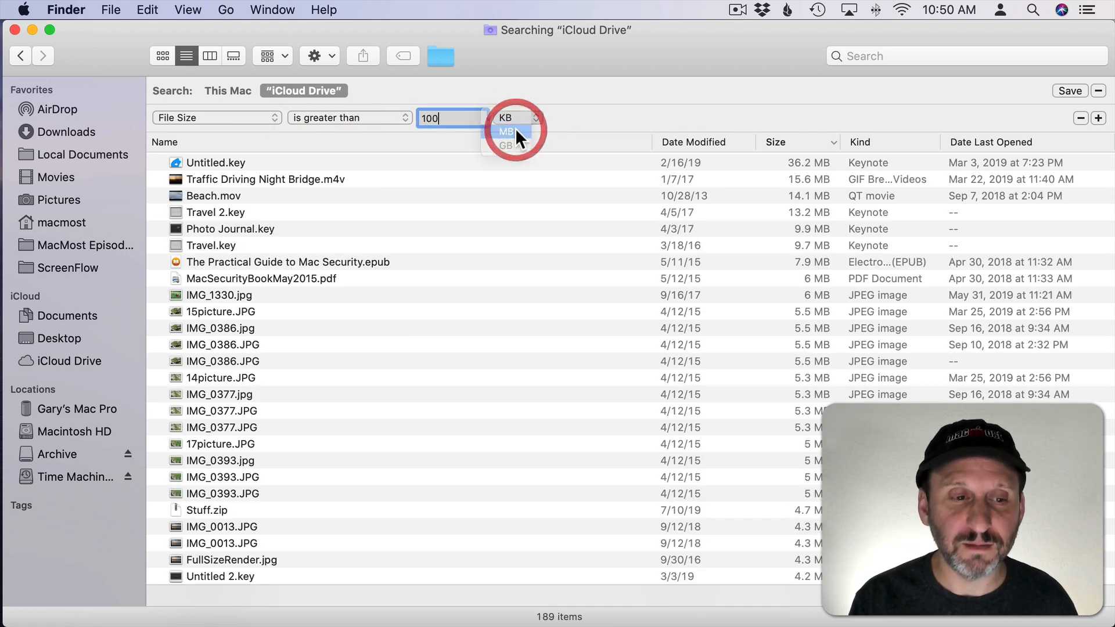
left_click(505, 131)
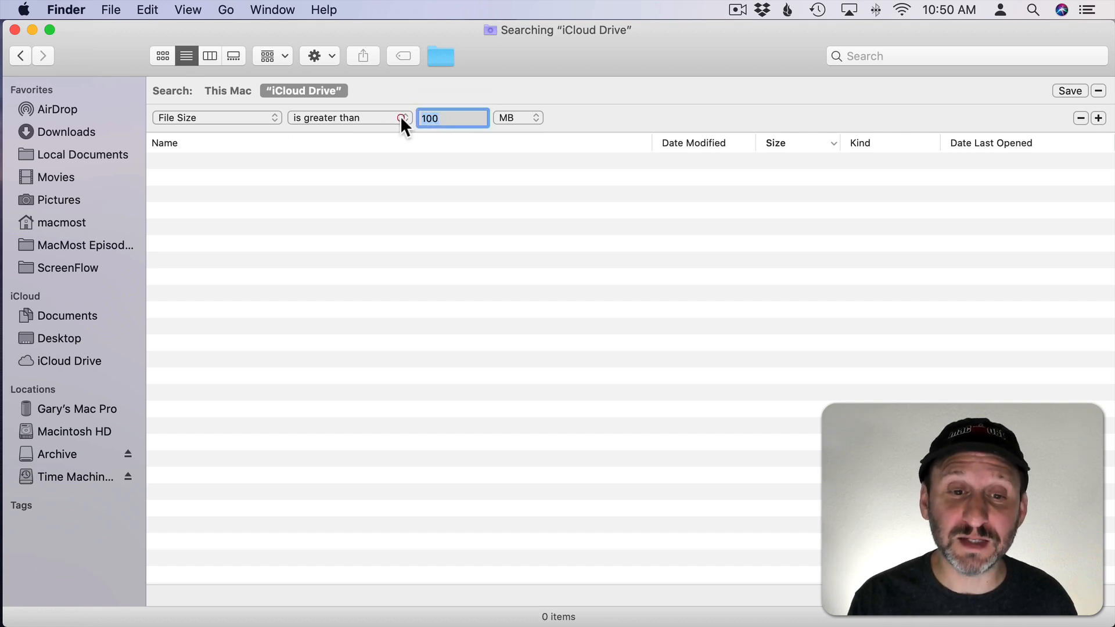
type("10")
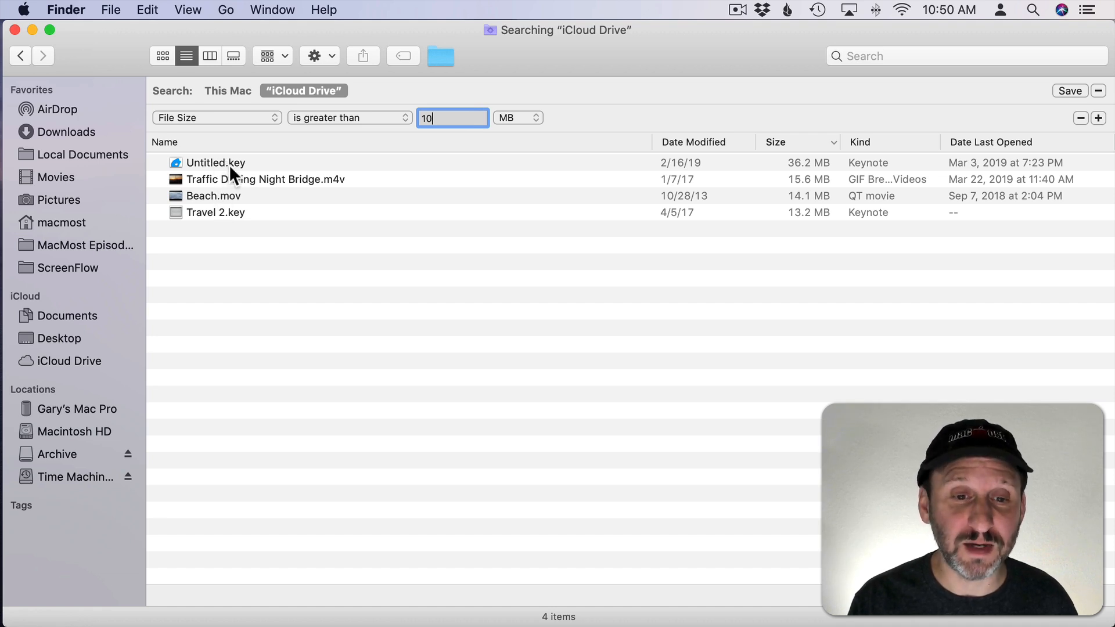
left_click(225, 10)
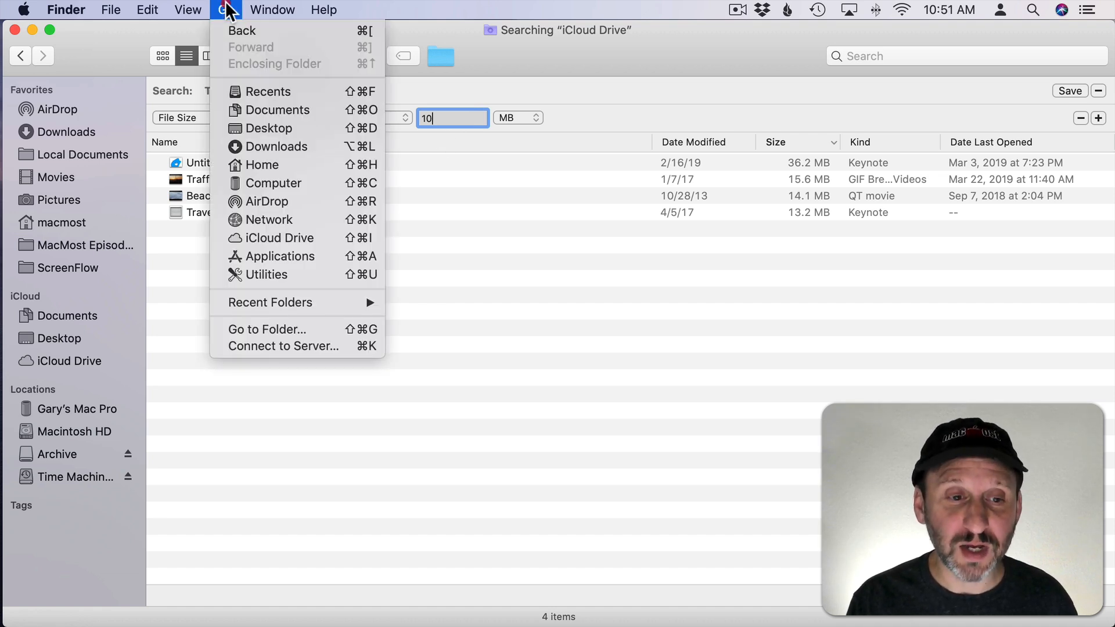
mouse_move(269, 220)
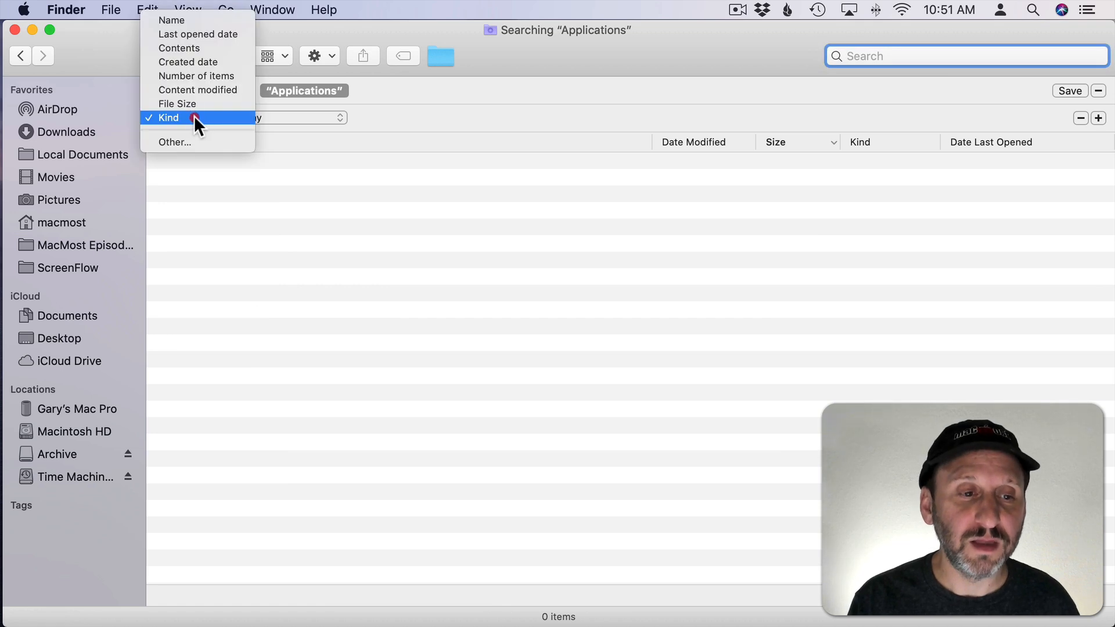
Step: Filter Applications to items over 100 MB and select Final Cut Pro.app to view its path
left_click(177, 103)
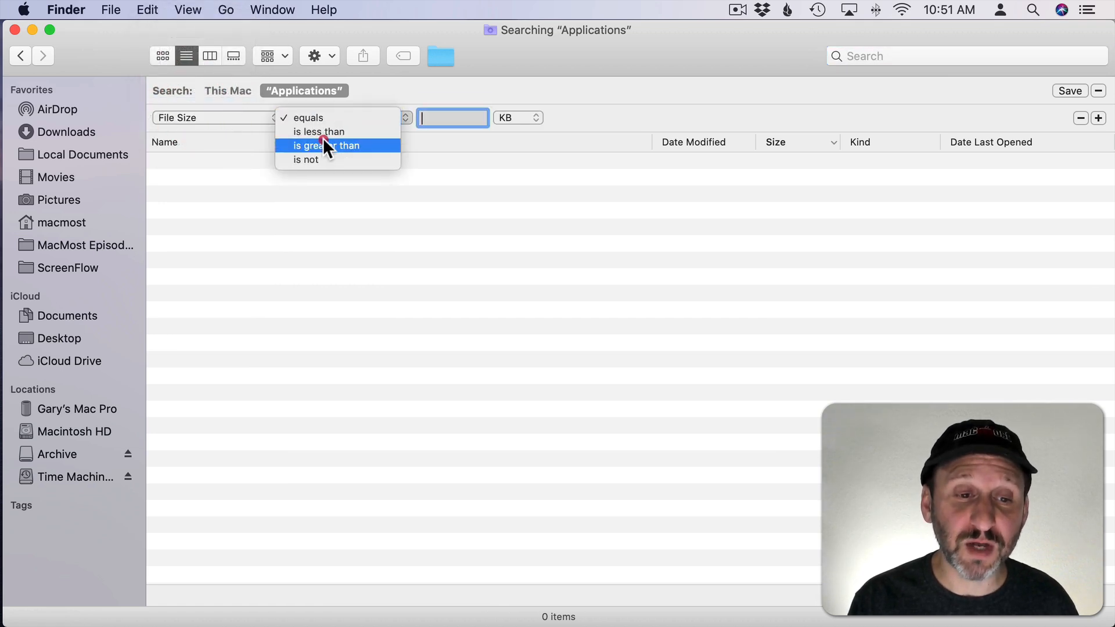
type("100")
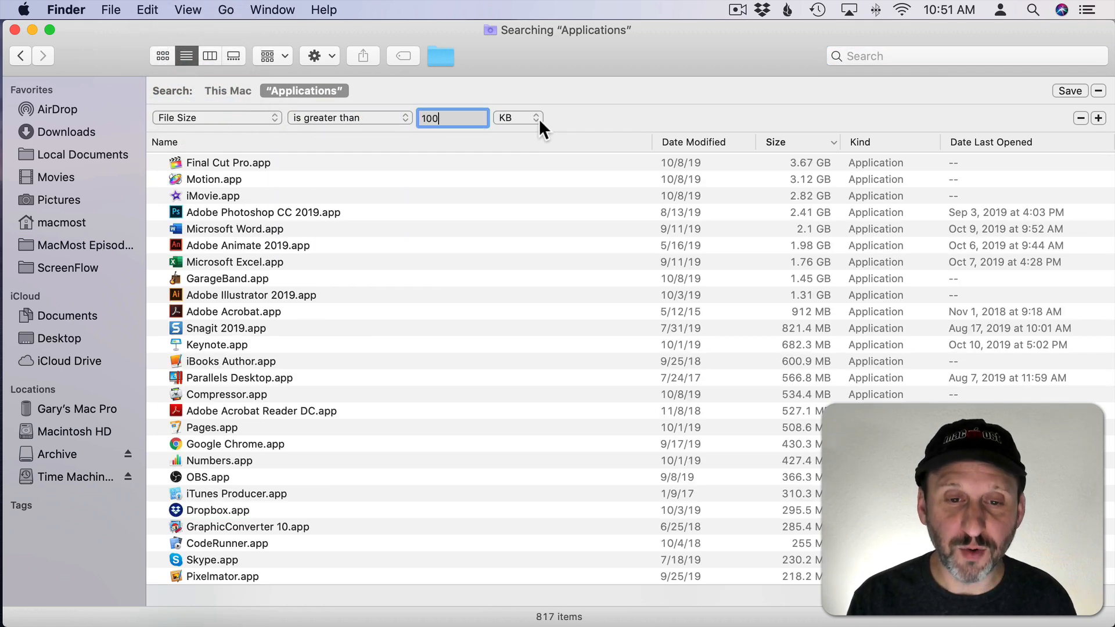
left_click(517, 117)
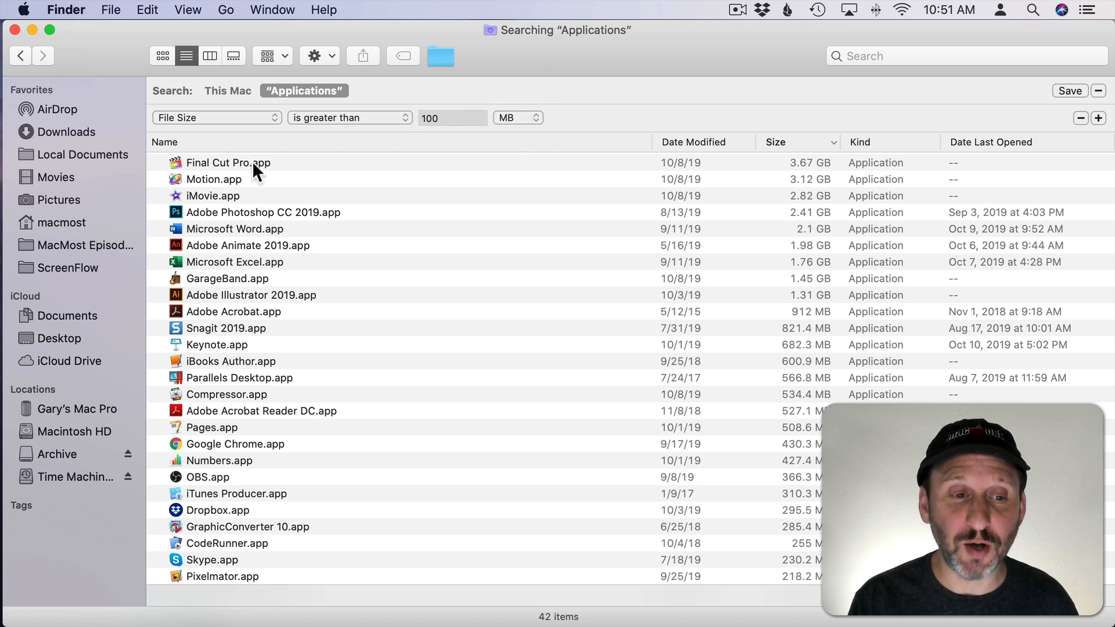
left_click(227, 162)
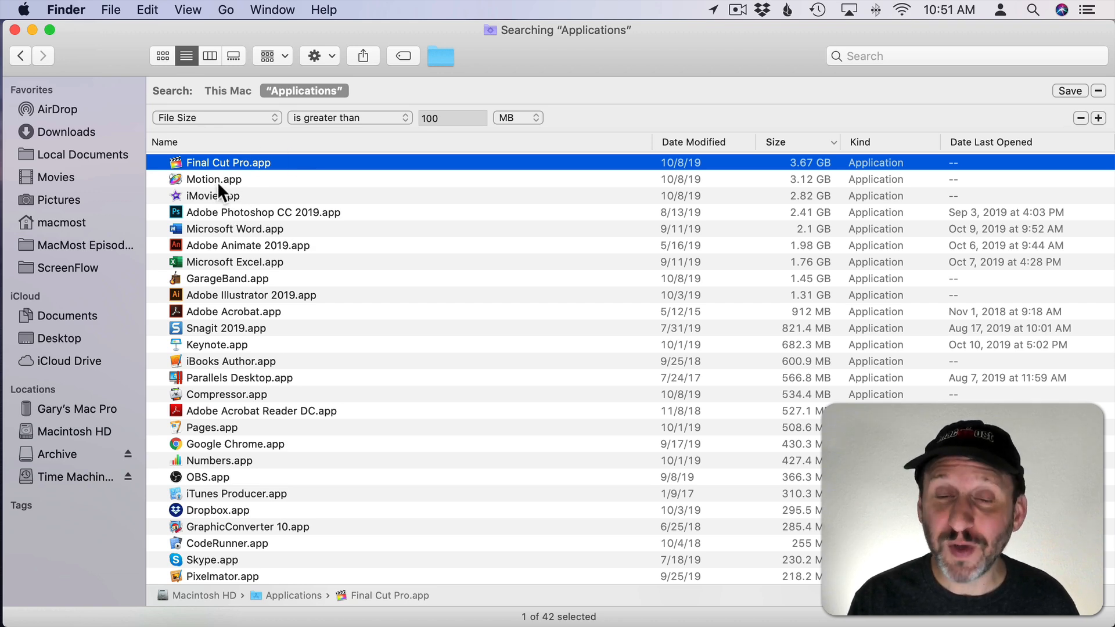
mouse_move(68, 610)
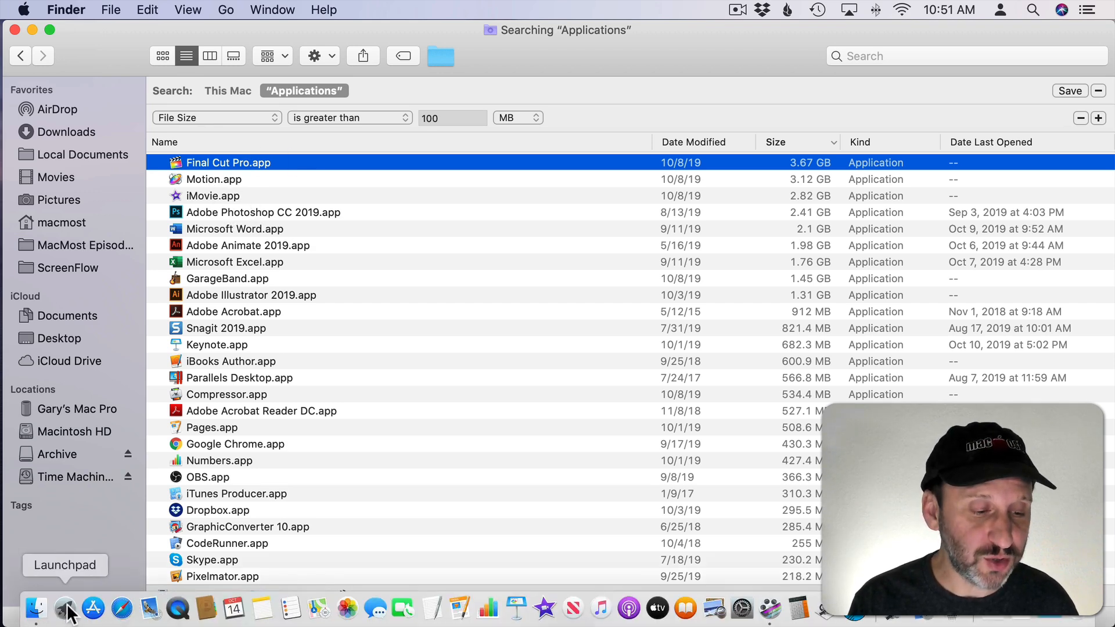
left_click(66, 609)
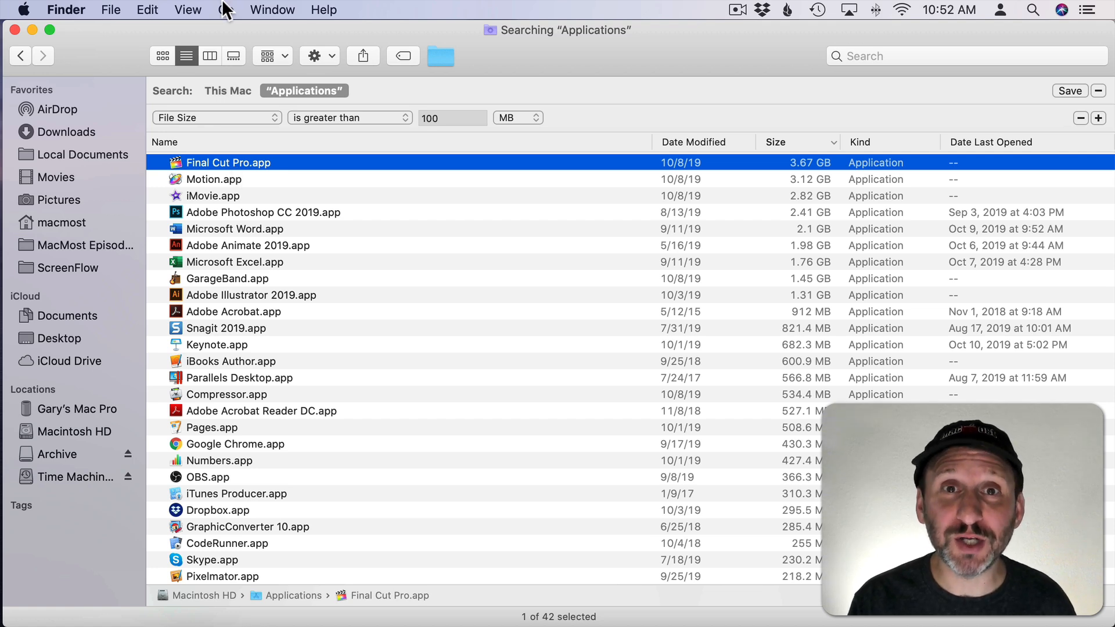
Step: Search the Library folder by file size and select the 1.02 GB file to see its path
left_click(224, 10)
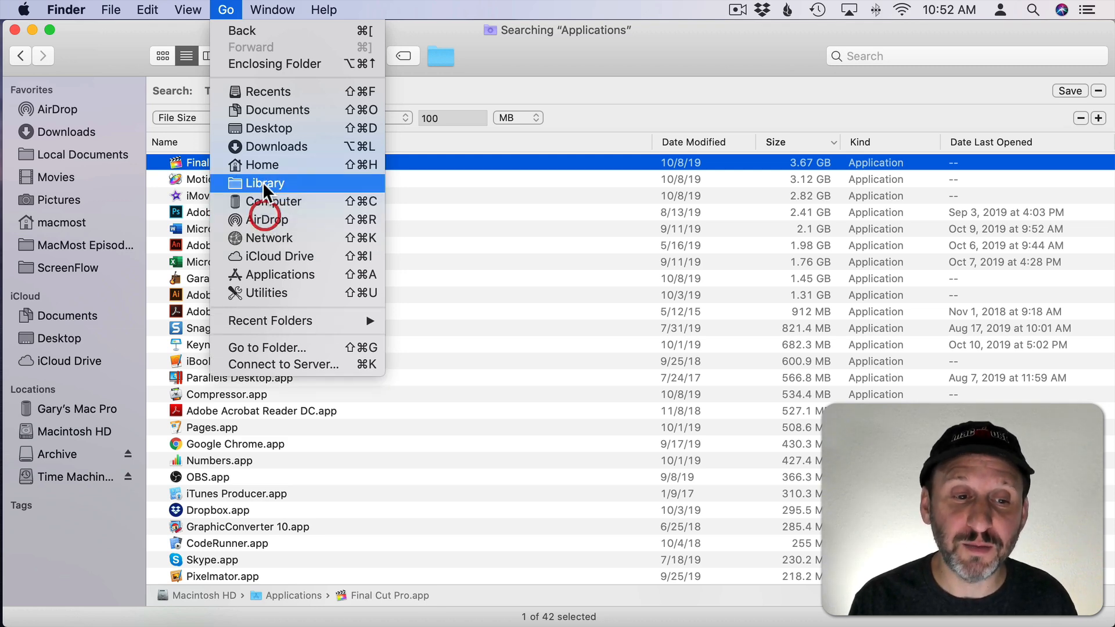
left_click(264, 183)
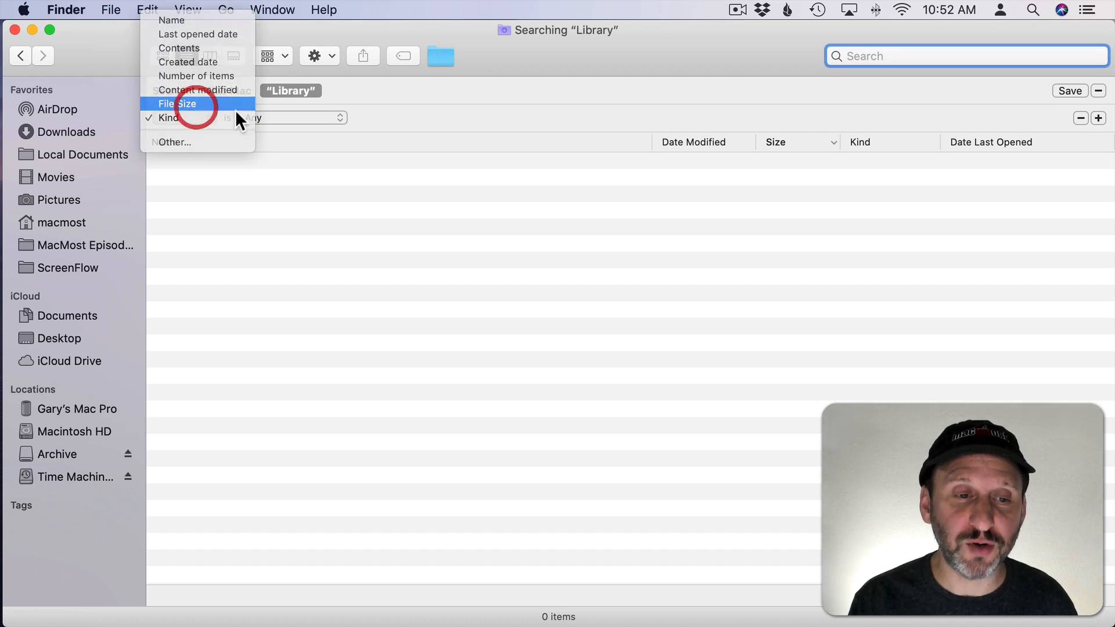
left_click(181, 103)
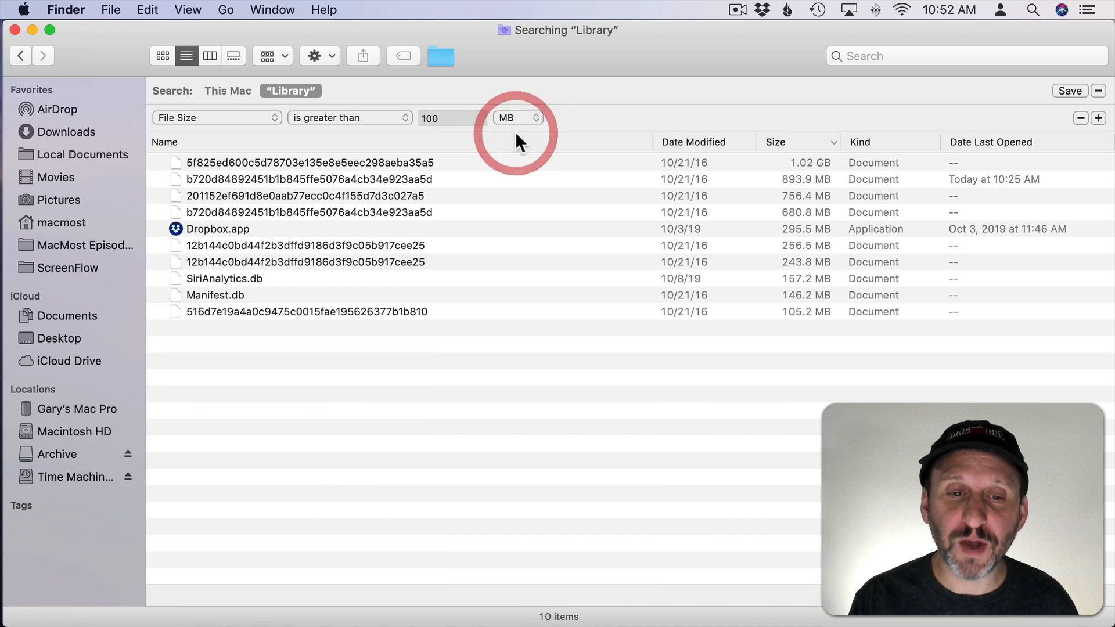
mouse_move(316, 203)
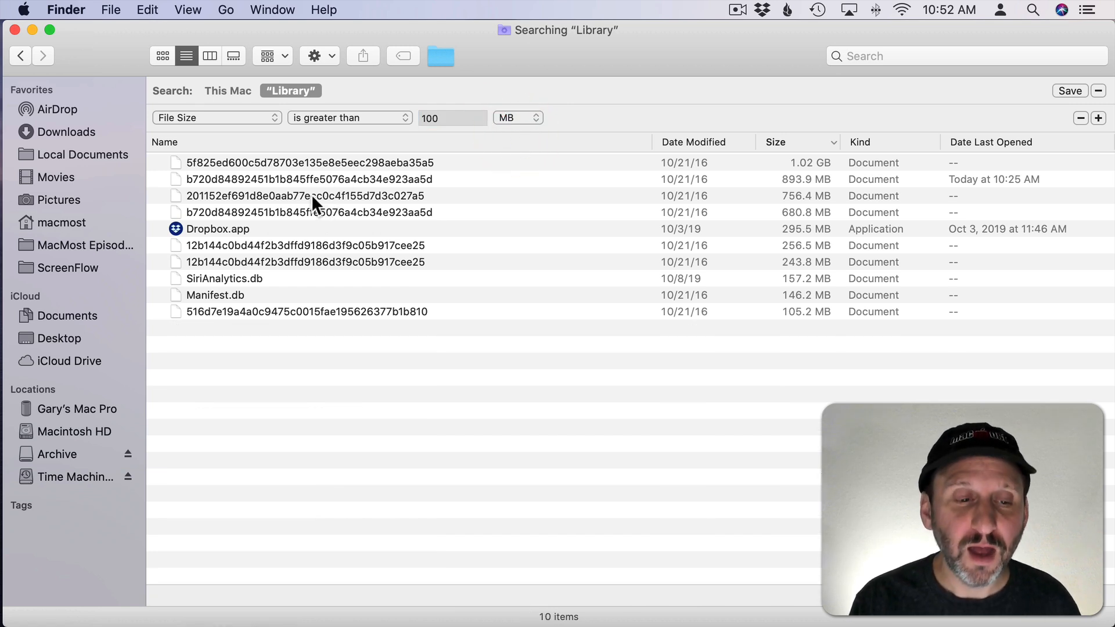
mouse_move(231, 170)
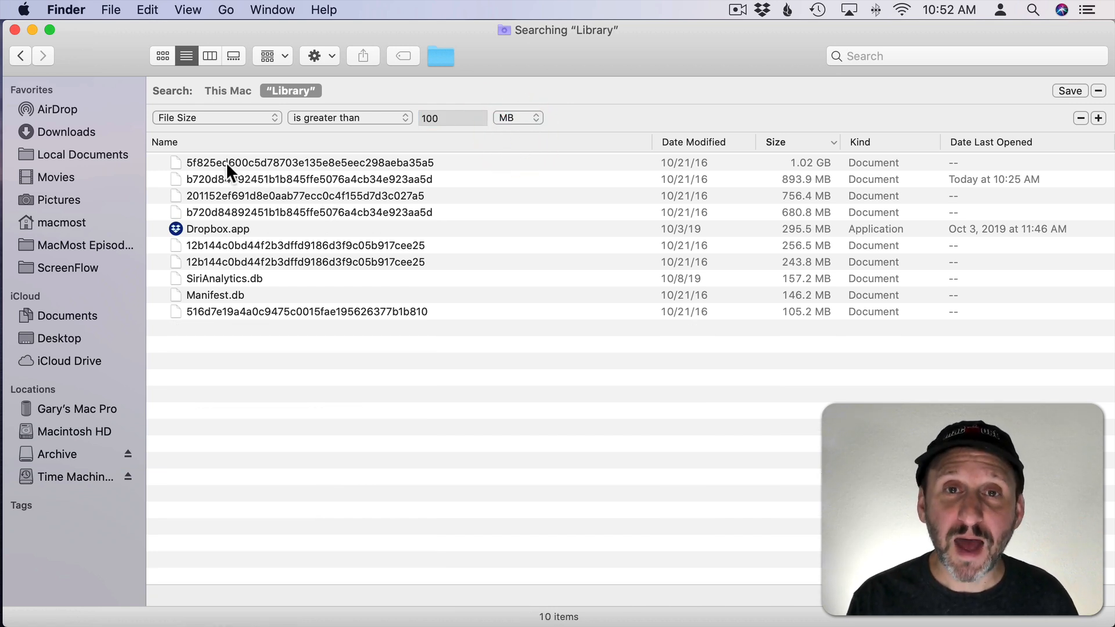
left_click(308, 163)
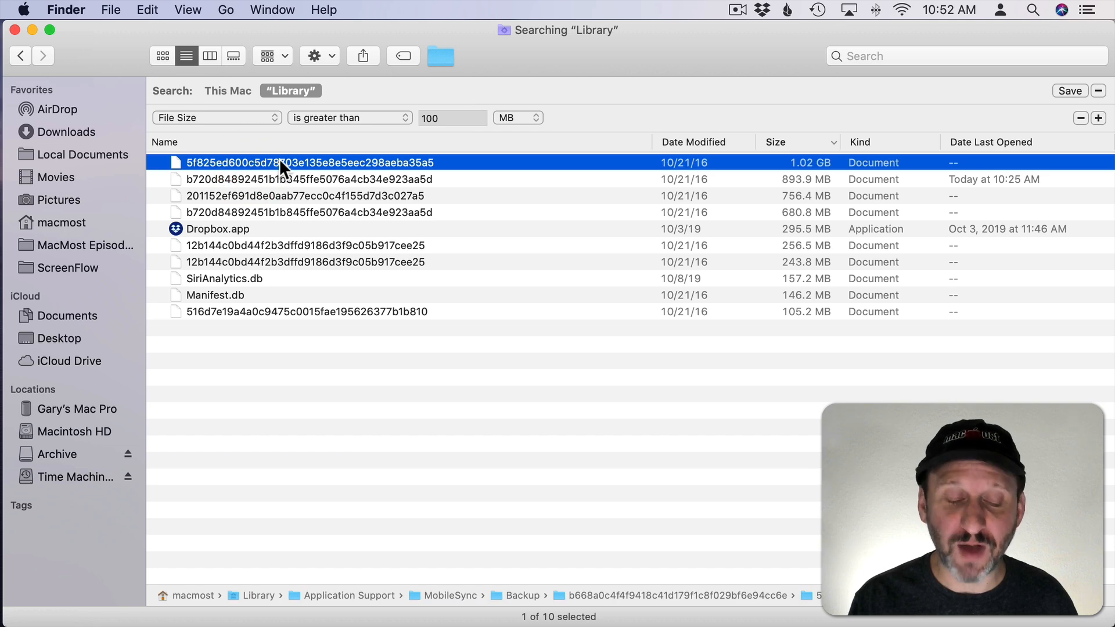
mouse_move(341, 605)
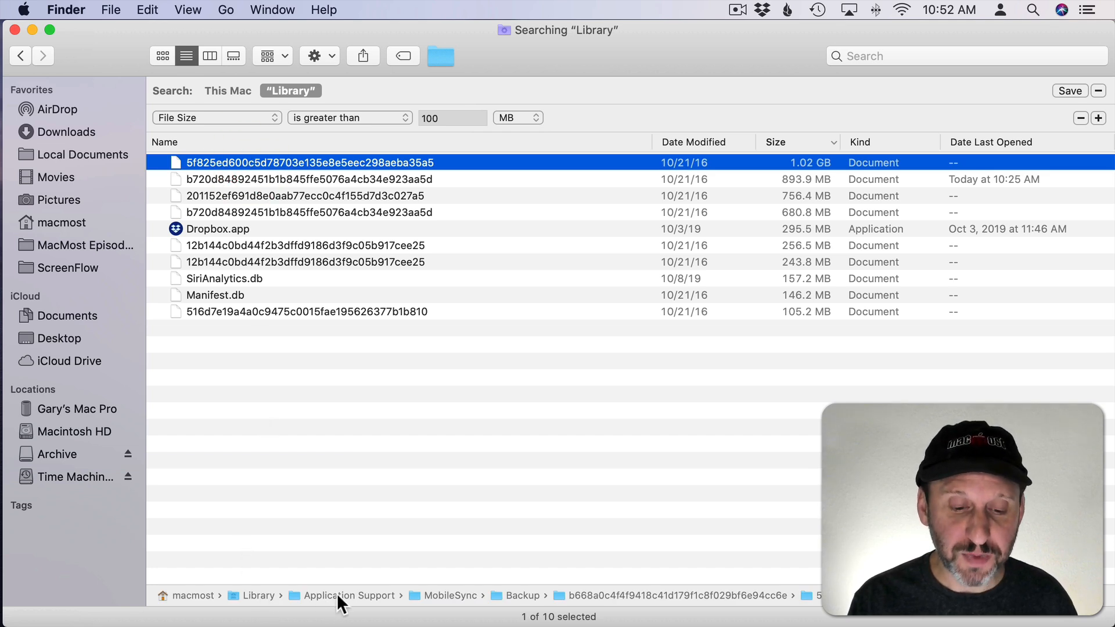
mouse_move(533, 604)
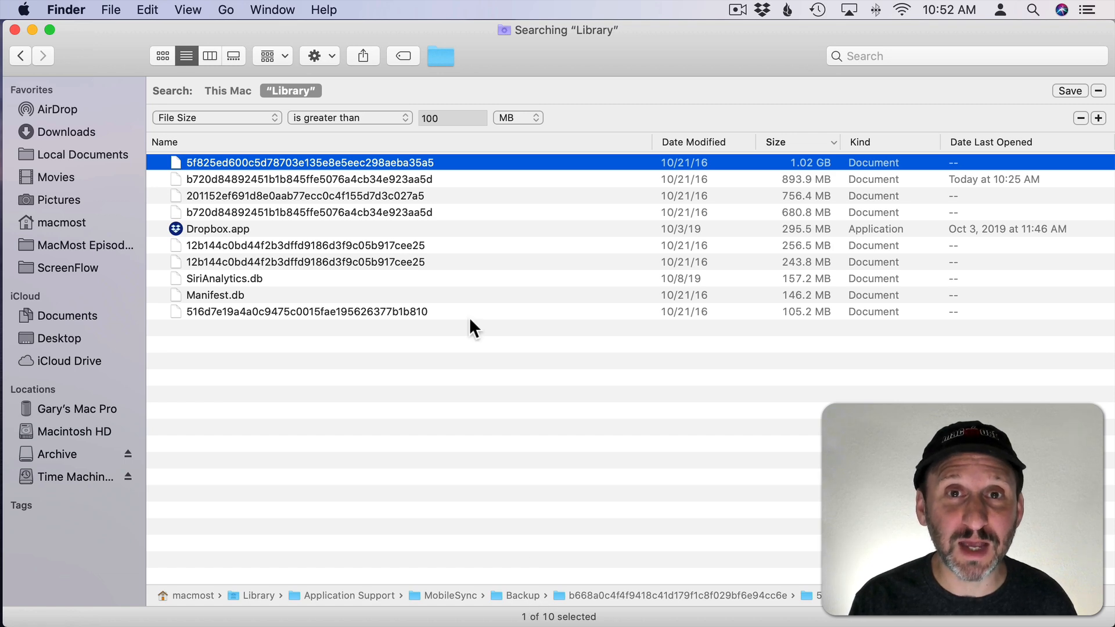
Step: Lower the threshold to 10 MB and select PepperFlashPlayer.plugin to see its location
left_click(452, 117)
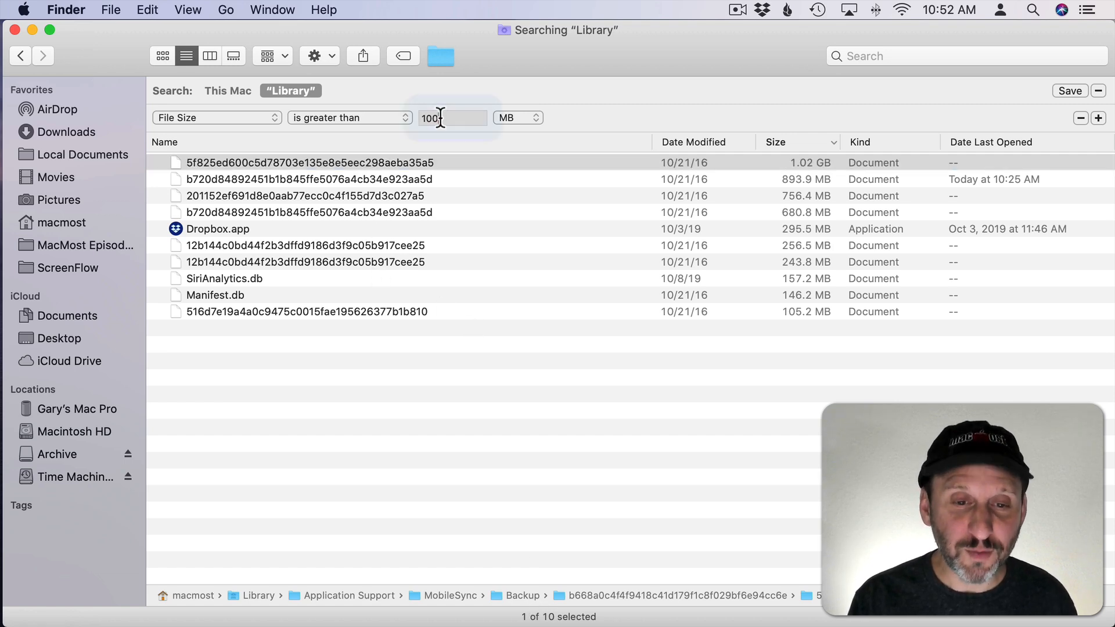
type("10")
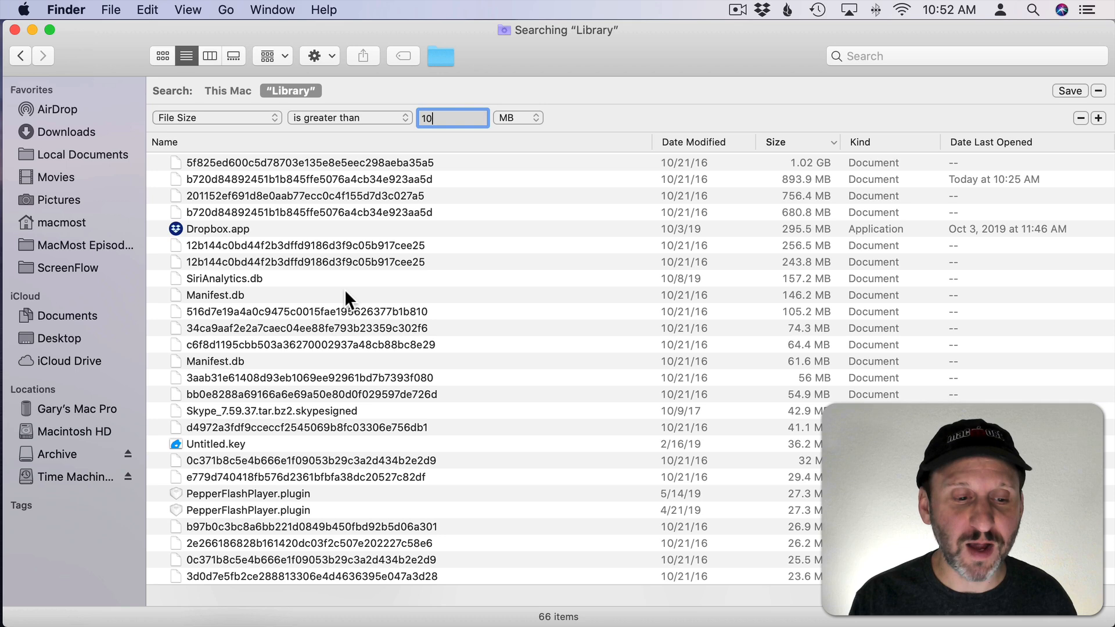
left_click(249, 494)
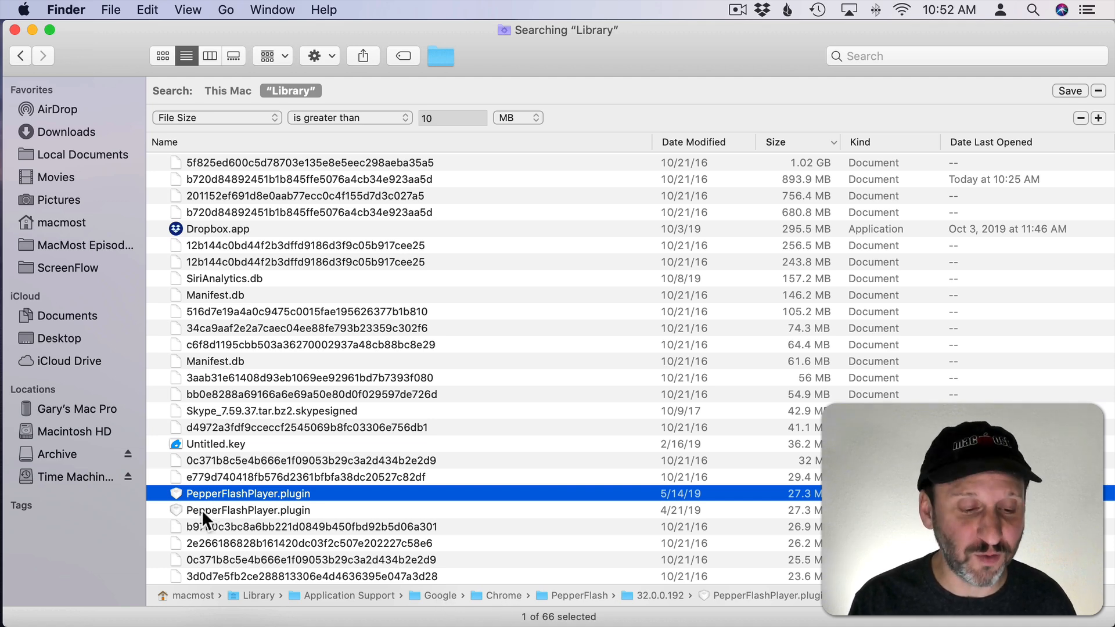
mouse_move(423, 597)
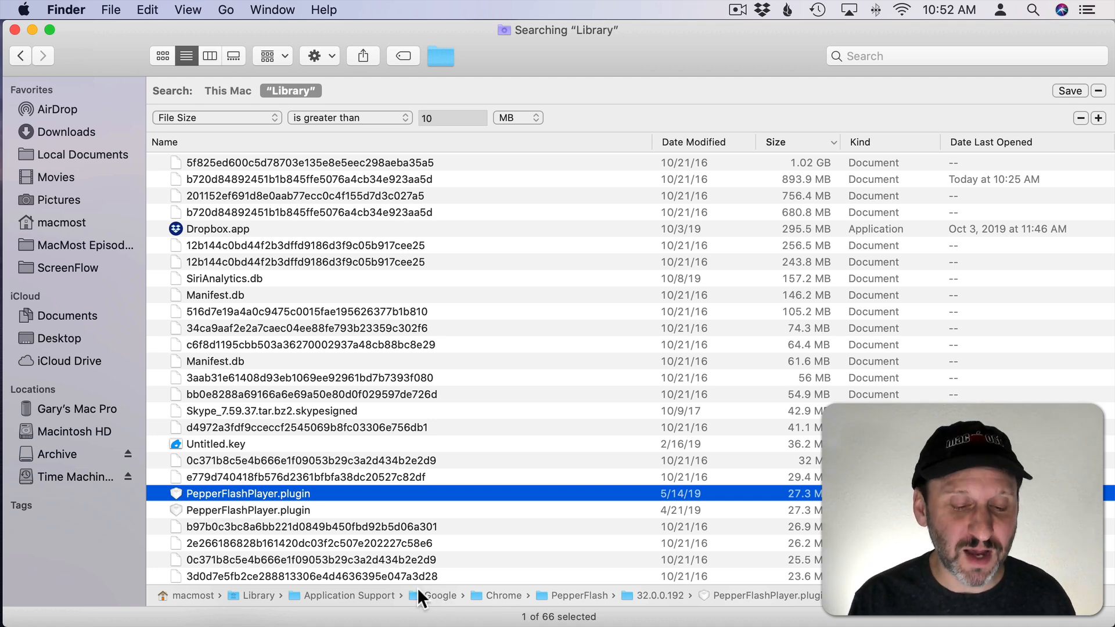
mouse_move(445, 610)
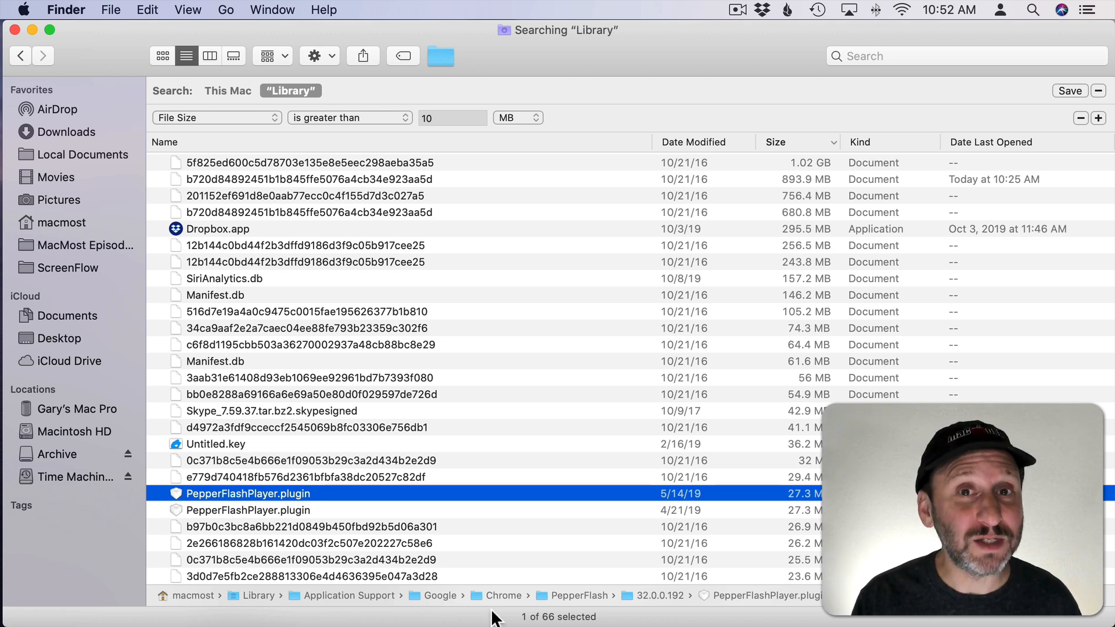
mouse_move(442, 543)
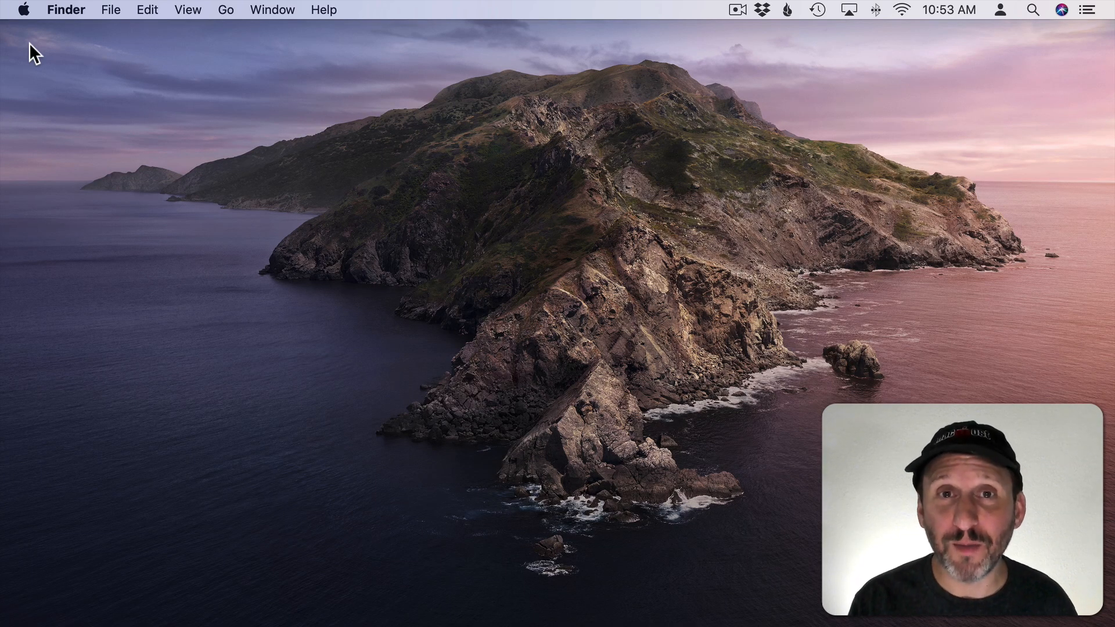
Step: Show About This Mac's Storage overview with Macintosh HD, Archive and Time Machine drives
left_click(23, 9)
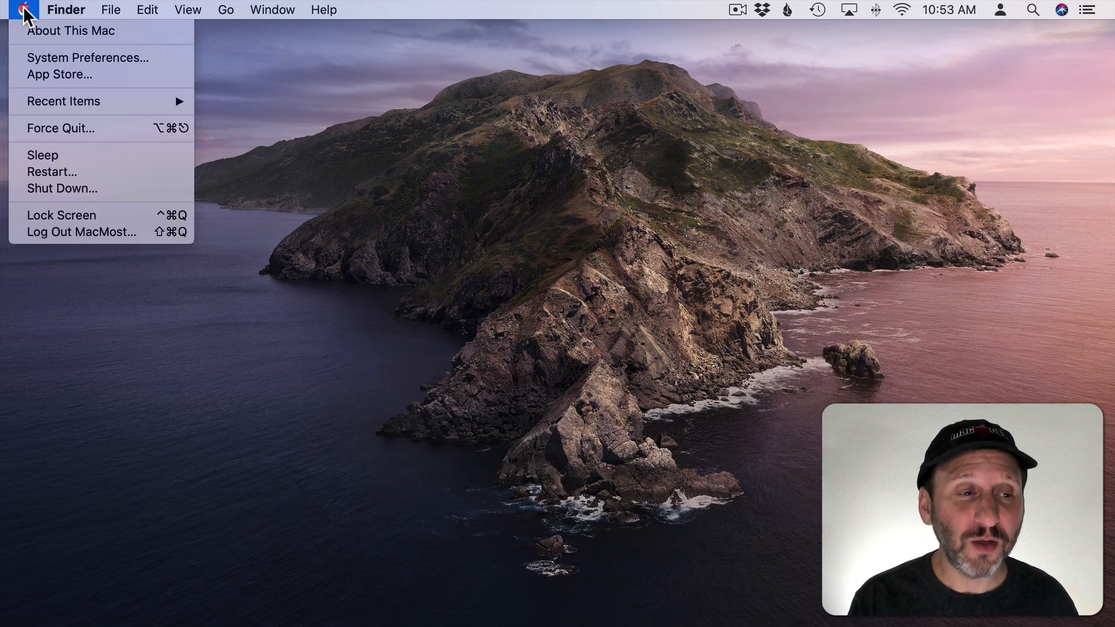
left_click(71, 30)
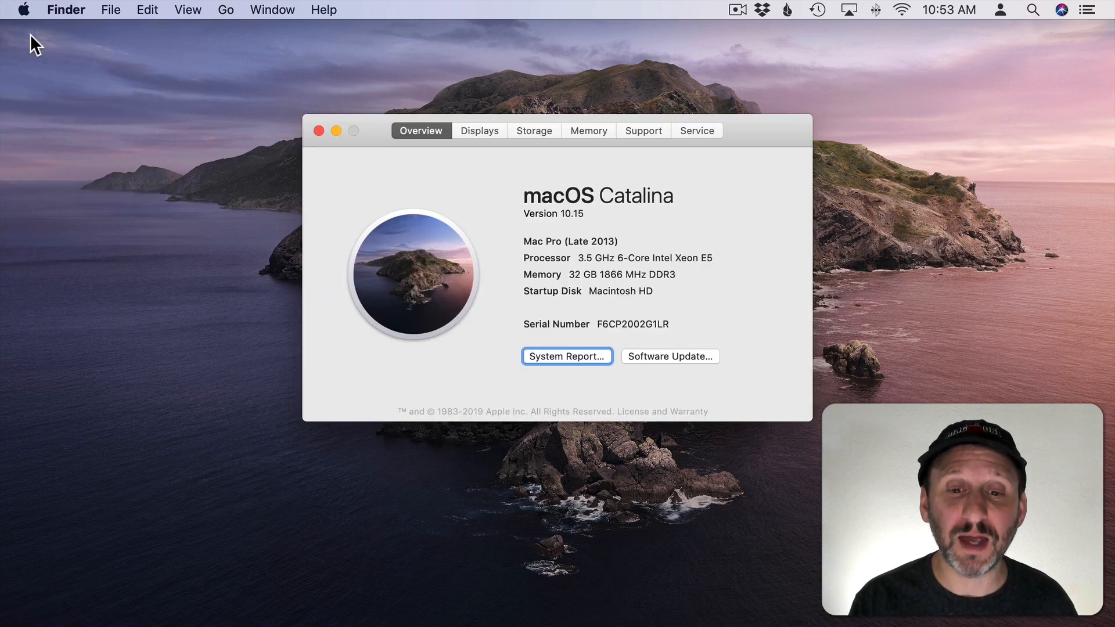
left_click(533, 130)
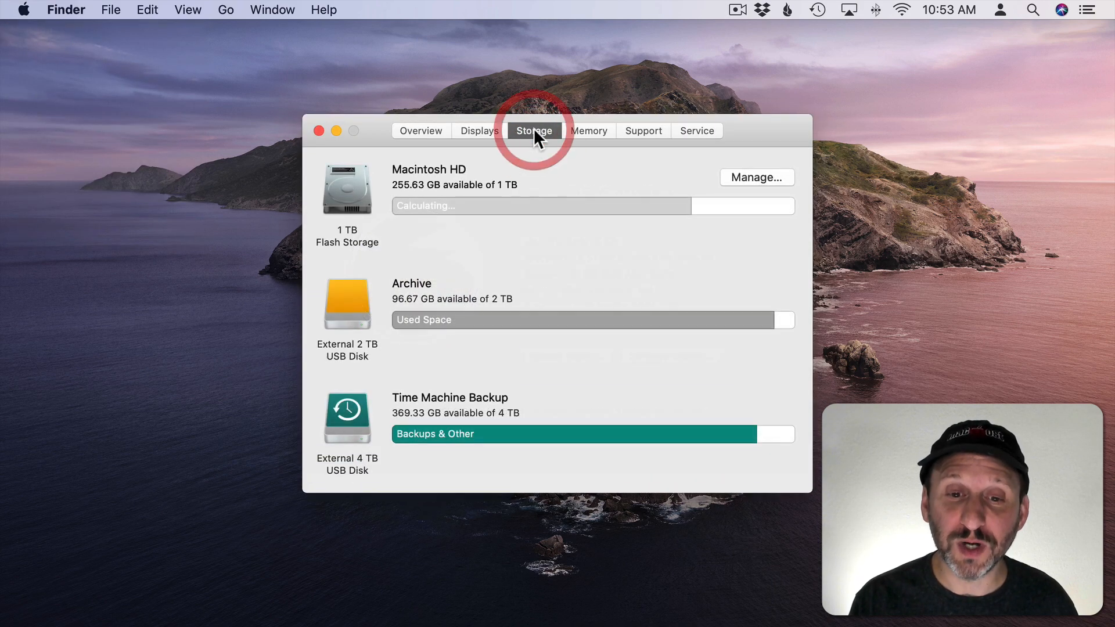
Step: In Storage Management list Applications by size and check where Xcode and Adobe Illustrator 2019 live
left_click(757, 176)
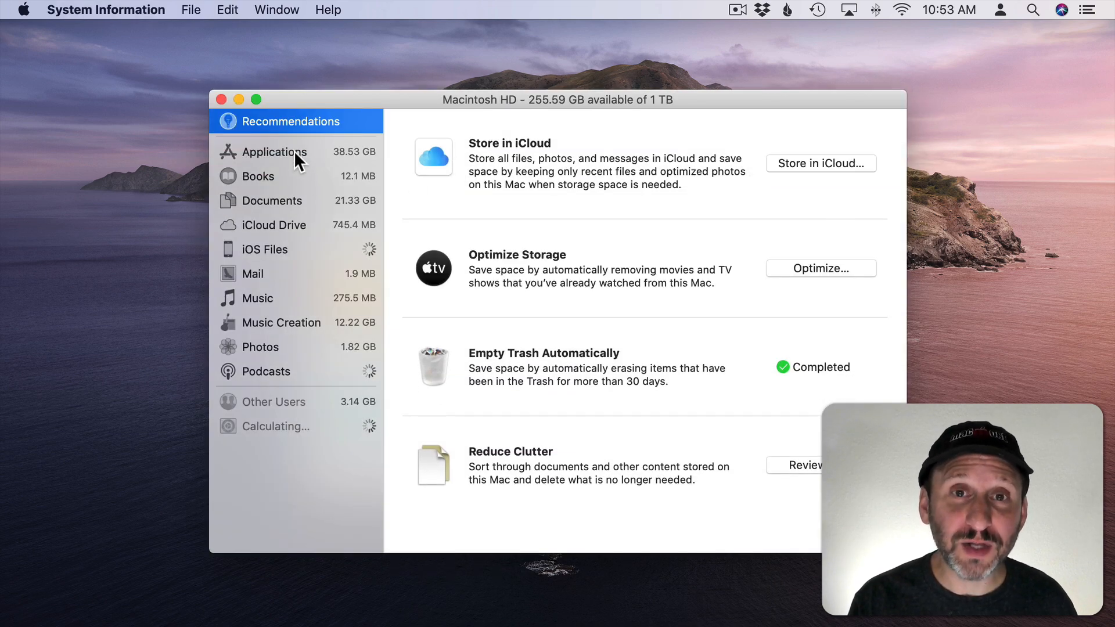
mouse_move(259, 264)
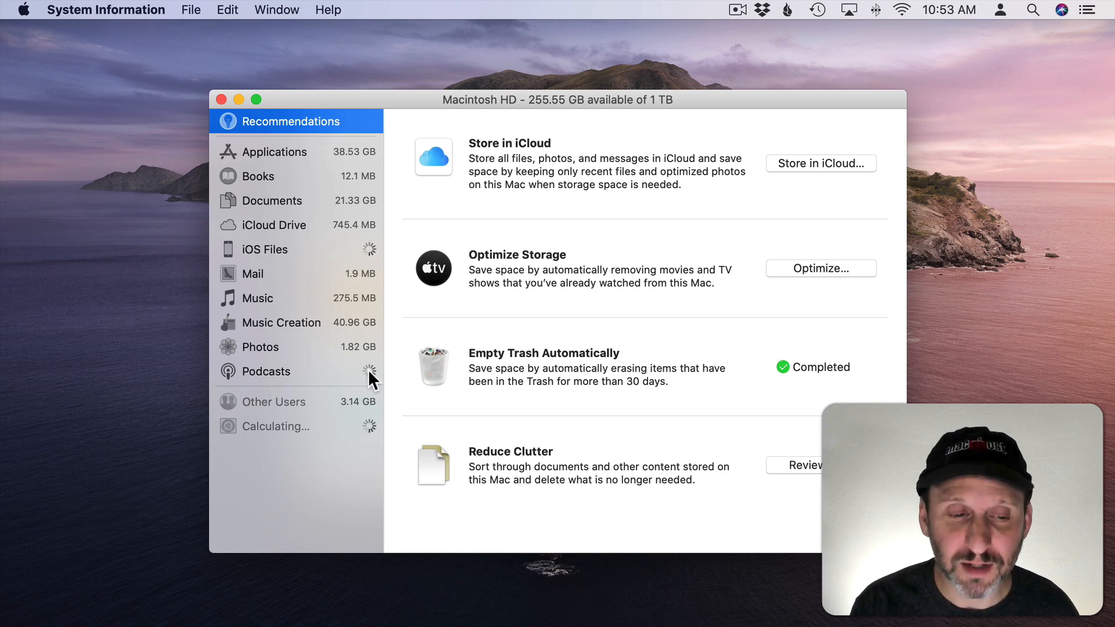
left_click(273, 151)
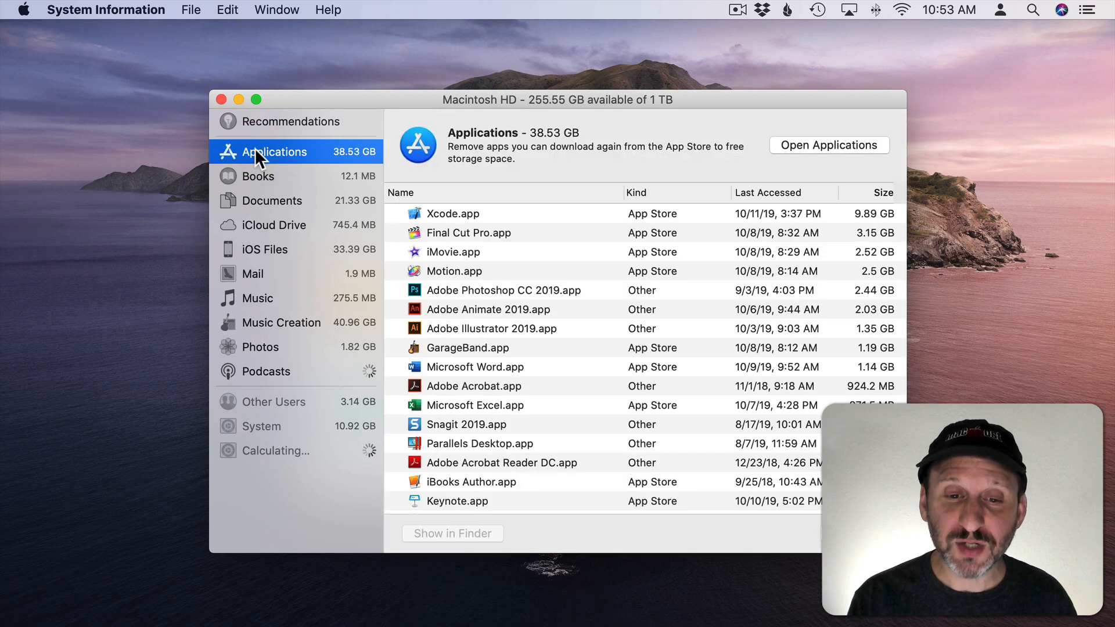
mouse_move(495, 280)
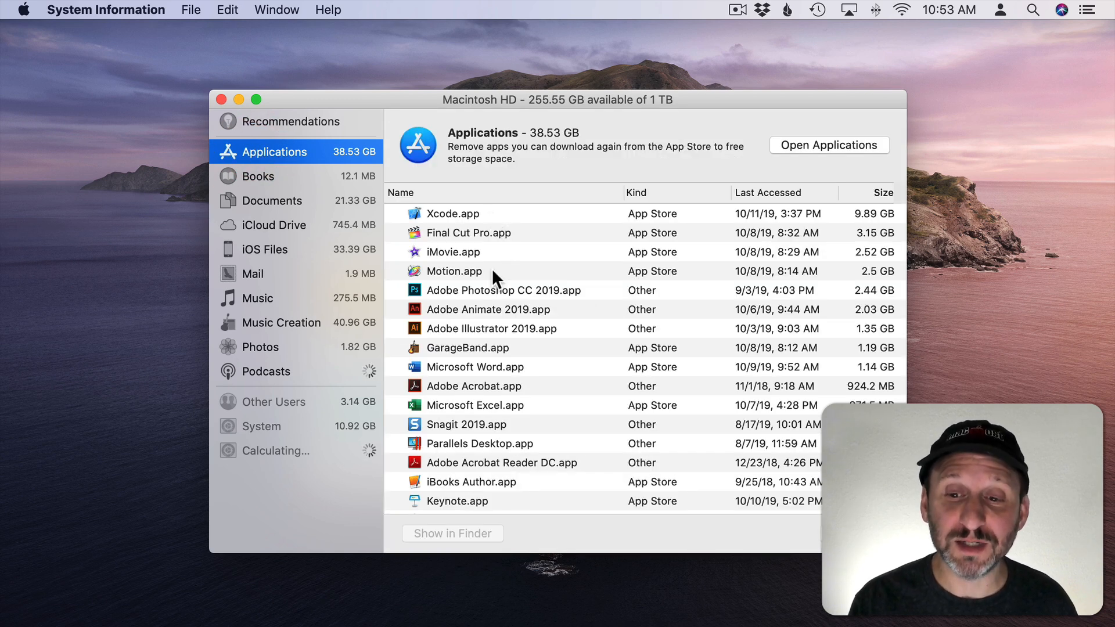
mouse_move(835, 231)
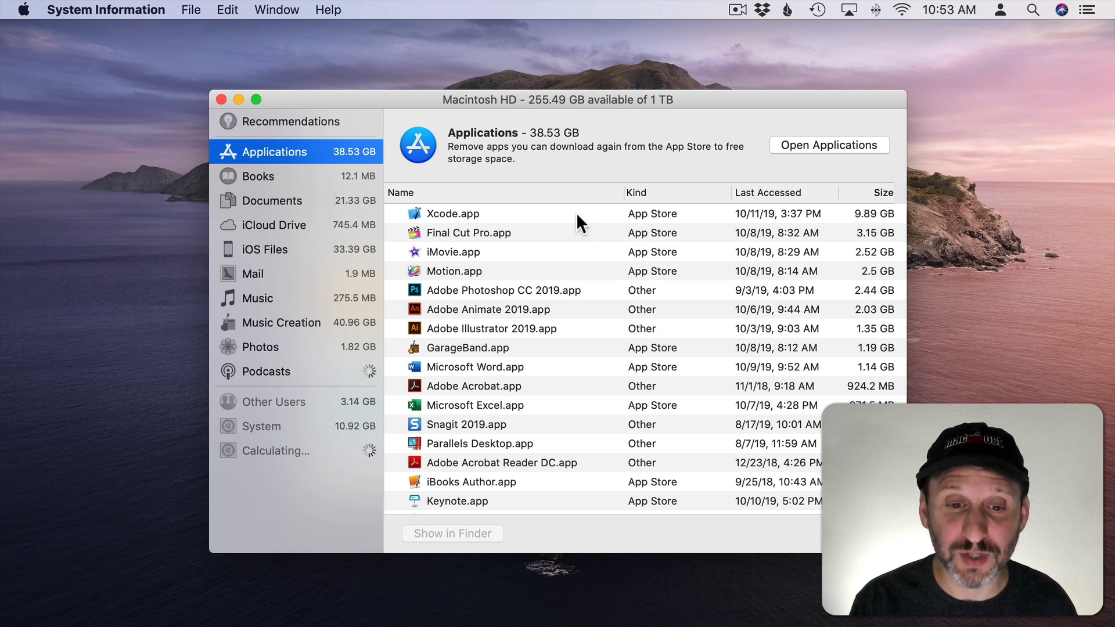
left_click(451, 214)
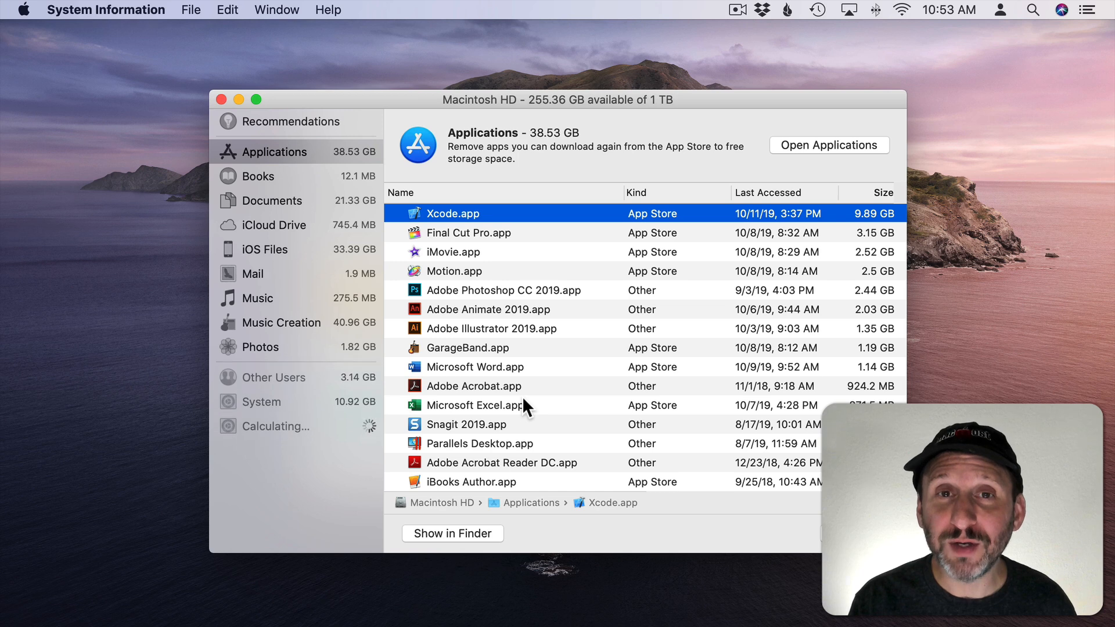
mouse_move(509, 373)
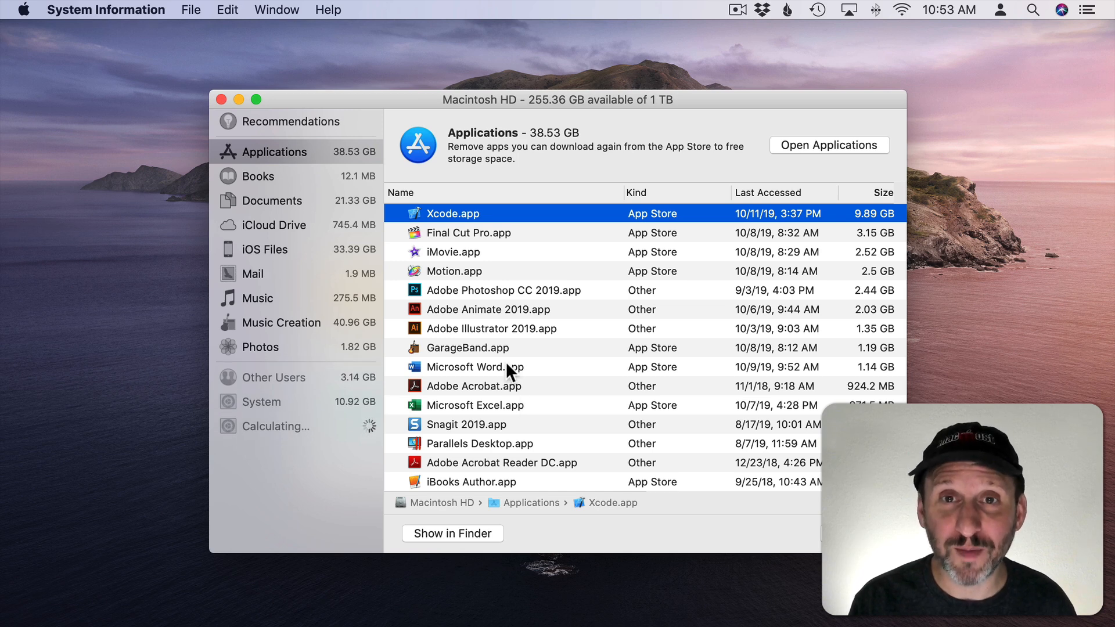
left_click(489, 327)
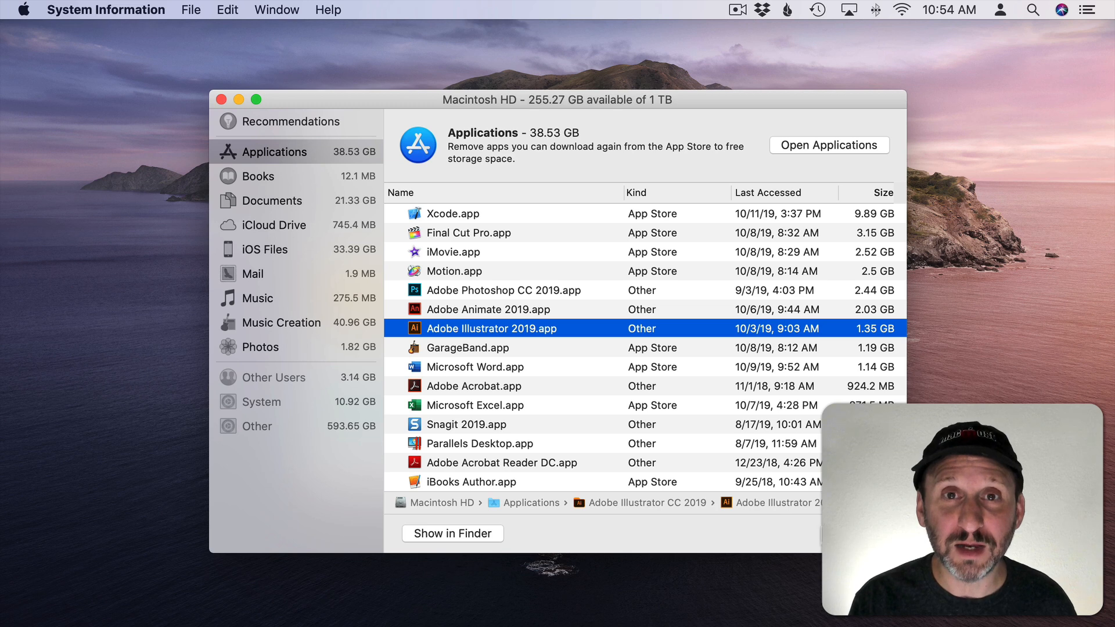
Step: Inspect Documents' Large Files, checking where iMovie Library and the 401 MB snagit.dmg are stored
left_click(272, 200)
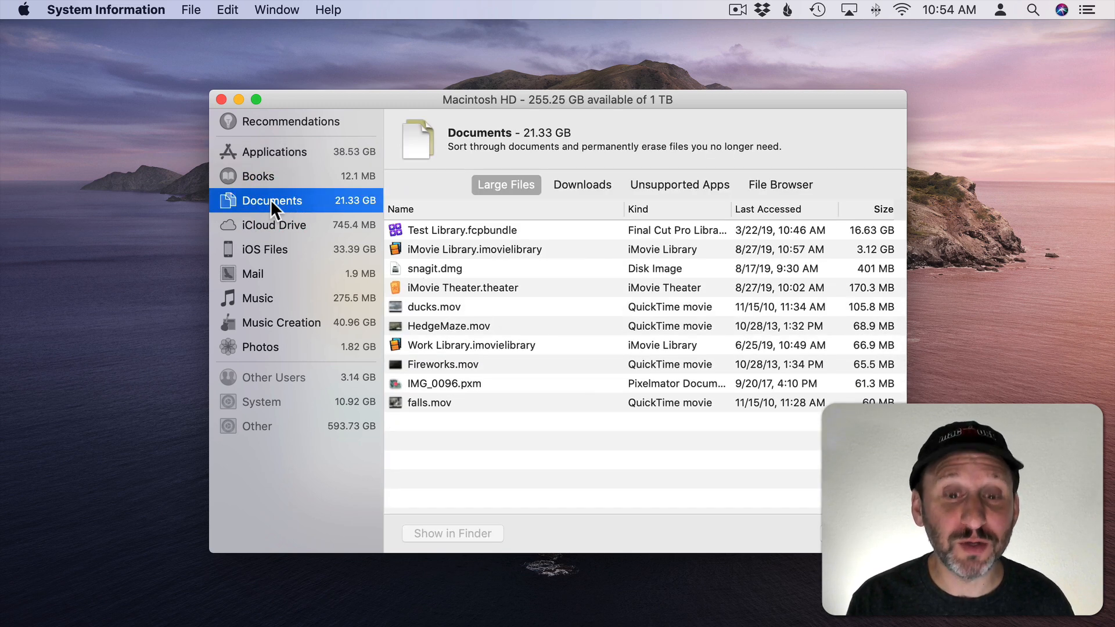
mouse_move(476, 229)
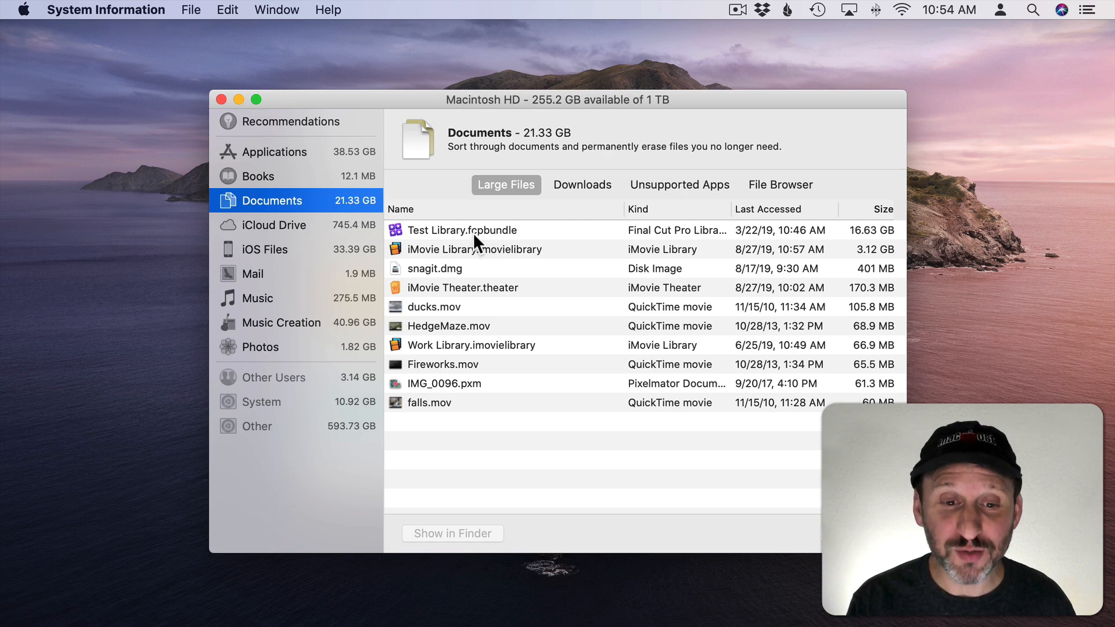
left_click(474, 249)
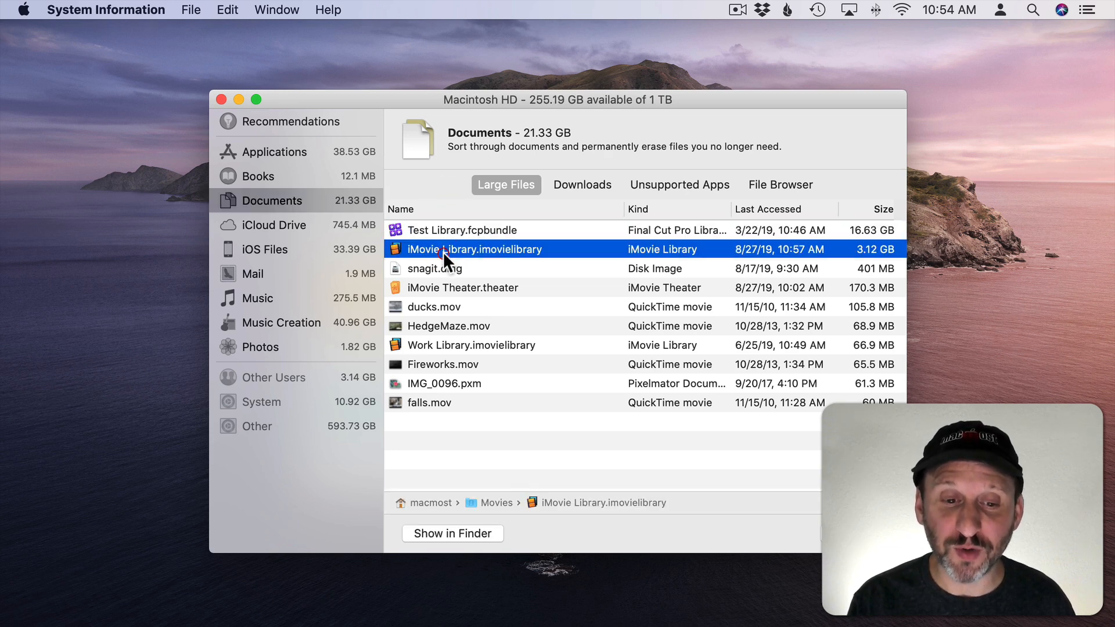
left_click(434, 268)
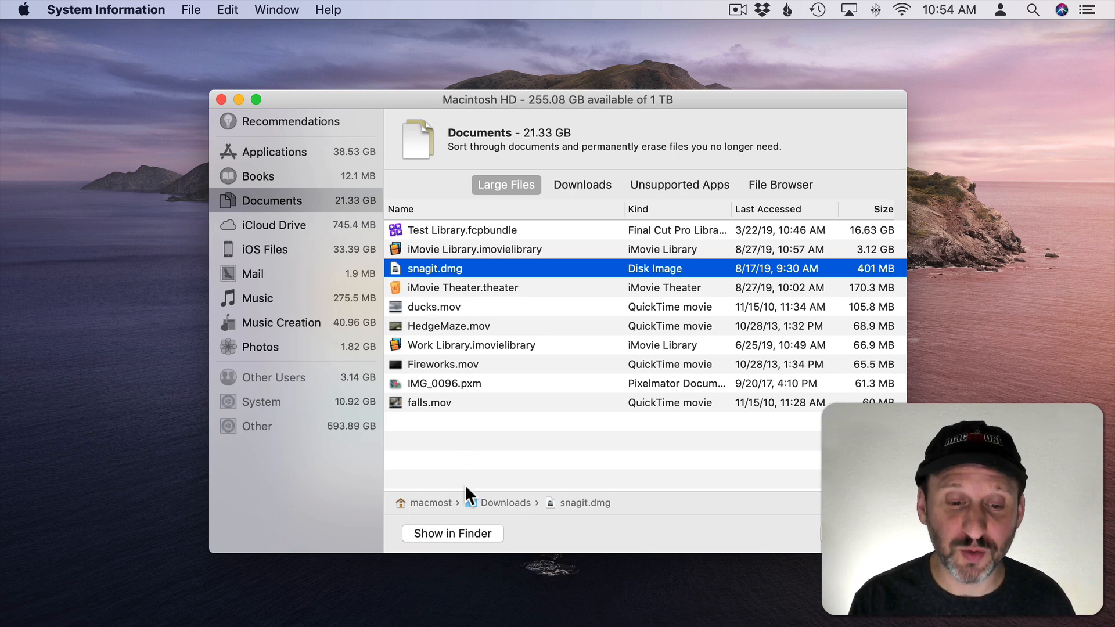
mouse_move(456, 540)
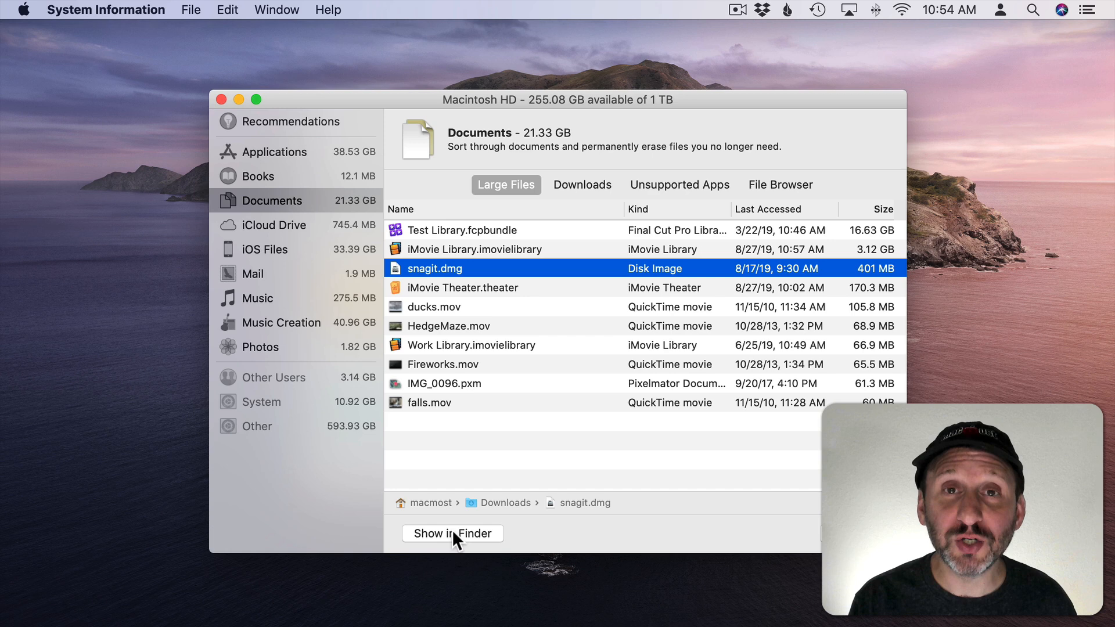
mouse_move(291, 194)
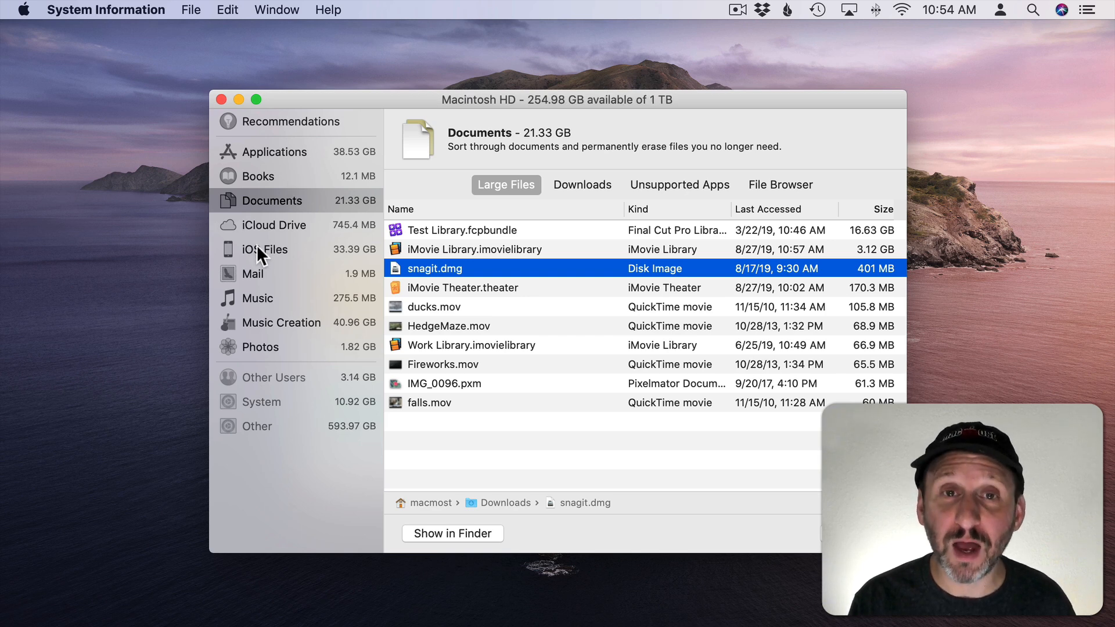
Step: Inspect the iOS device backups, from the 8.2 MB one to the 27.12 GB iPhone 7 Plus backup
left_click(263, 248)
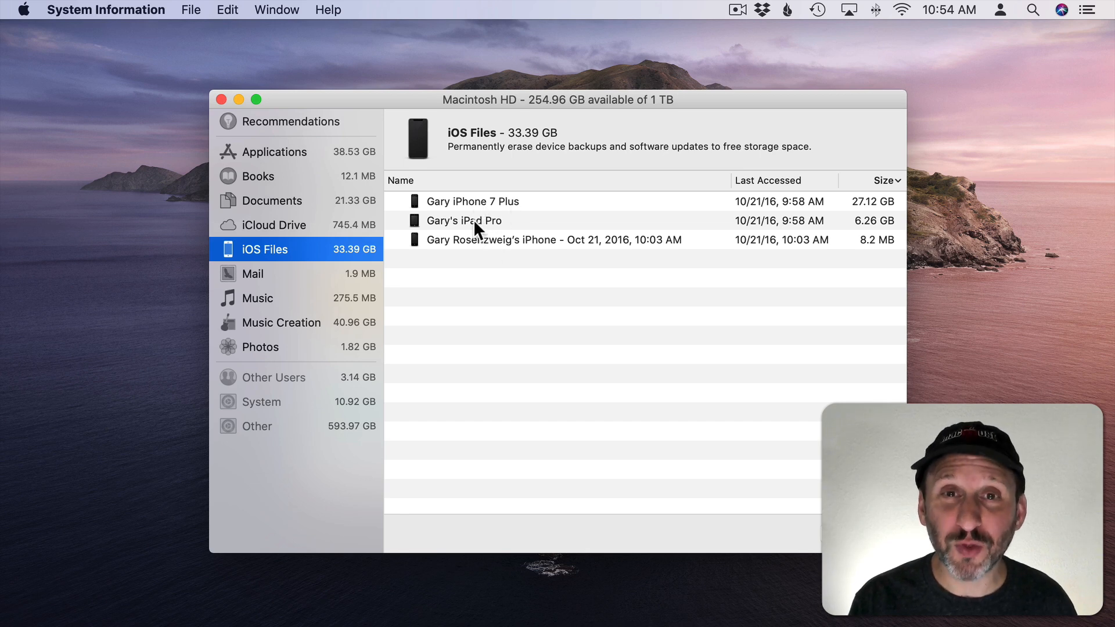
mouse_move(761, 262)
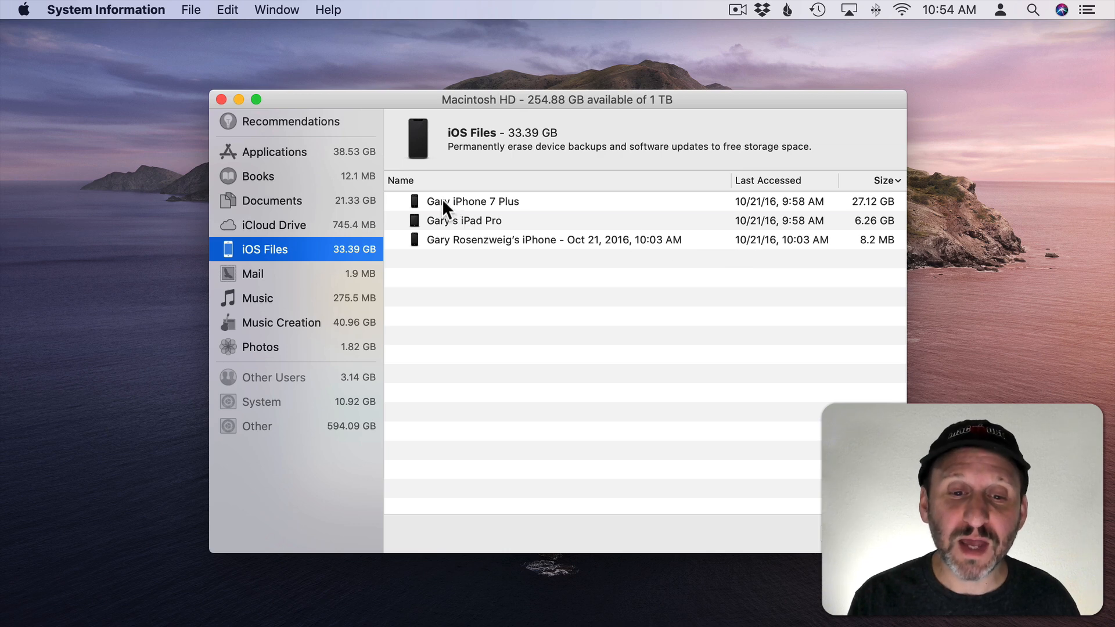
left_click(556, 239)
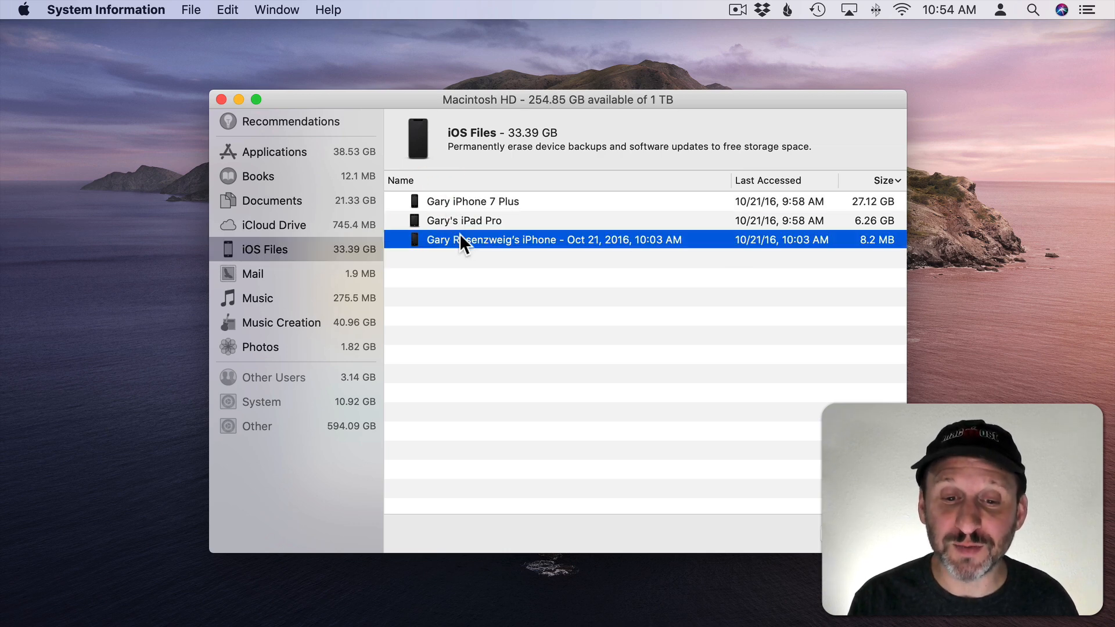
left_click(472, 201)
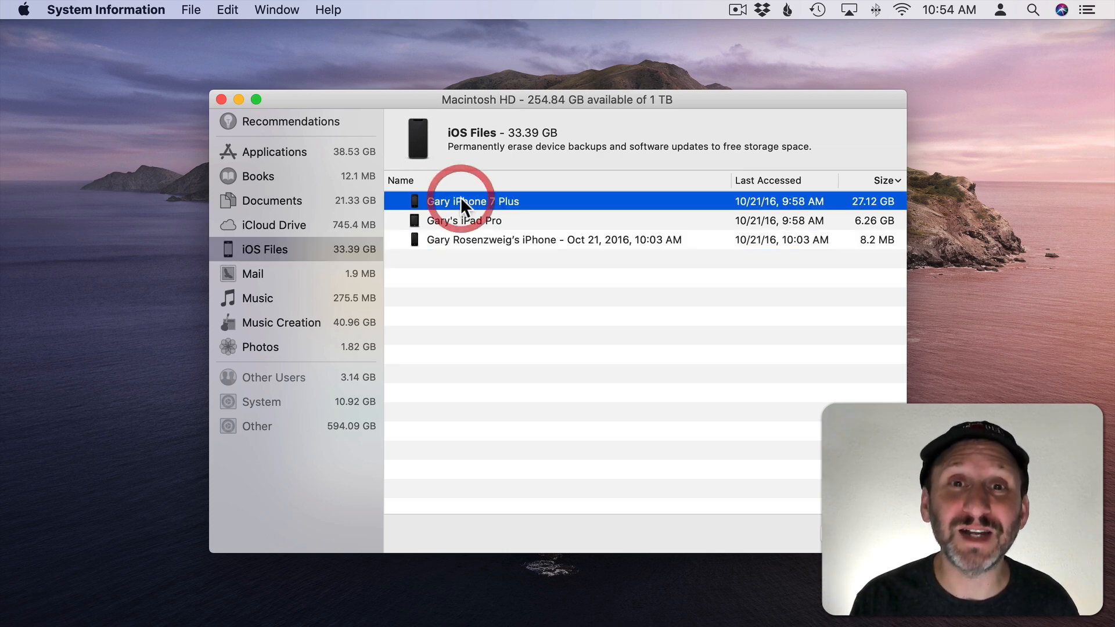
mouse_move(583, 208)
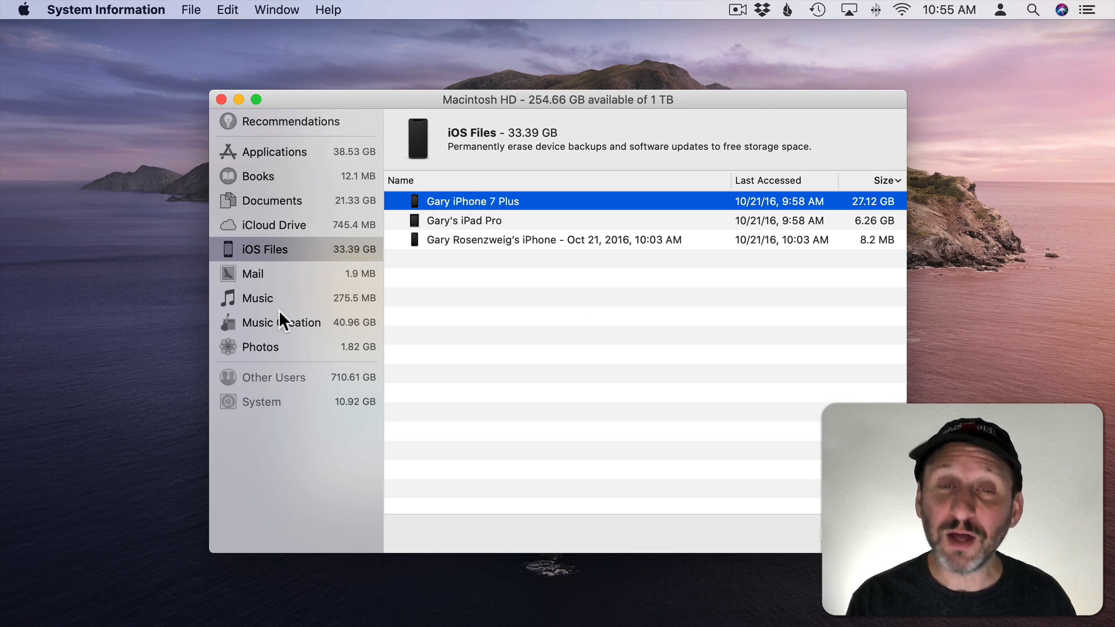
Step: View Music Creation storage, where the 40.96 GB GarageBand Sound Library can be removed
left_click(281, 322)
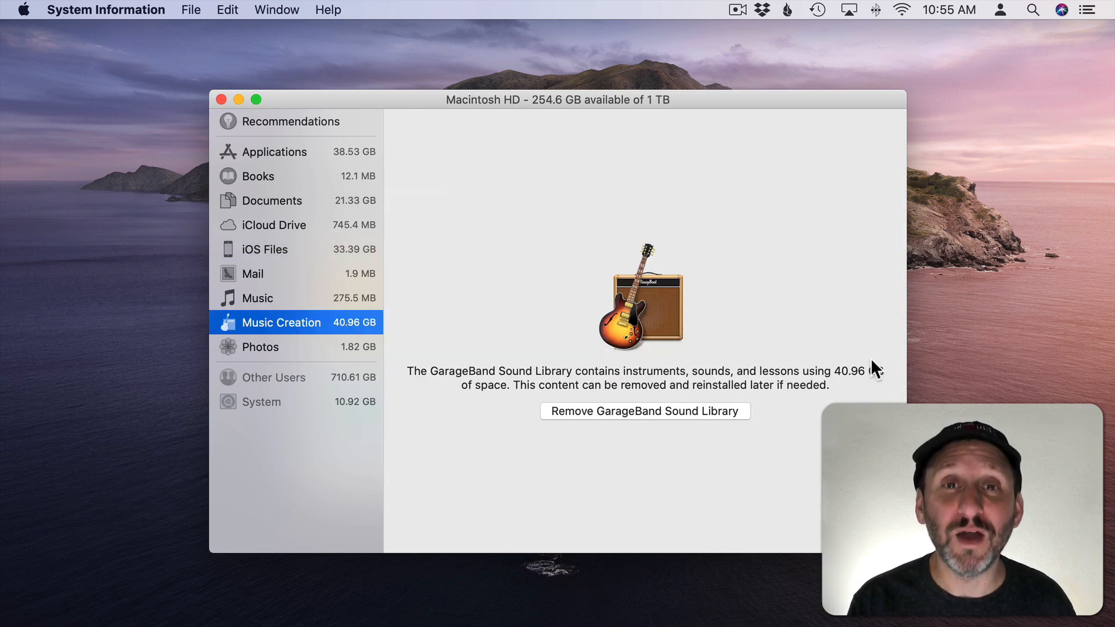
mouse_move(800, 376)
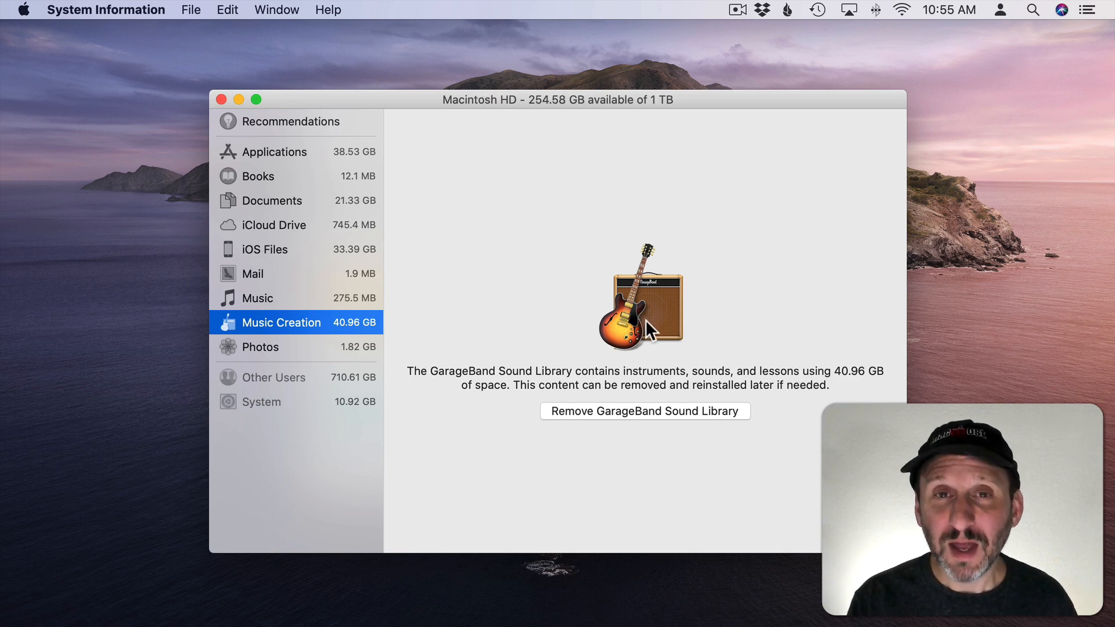
mouse_move(844, 379)
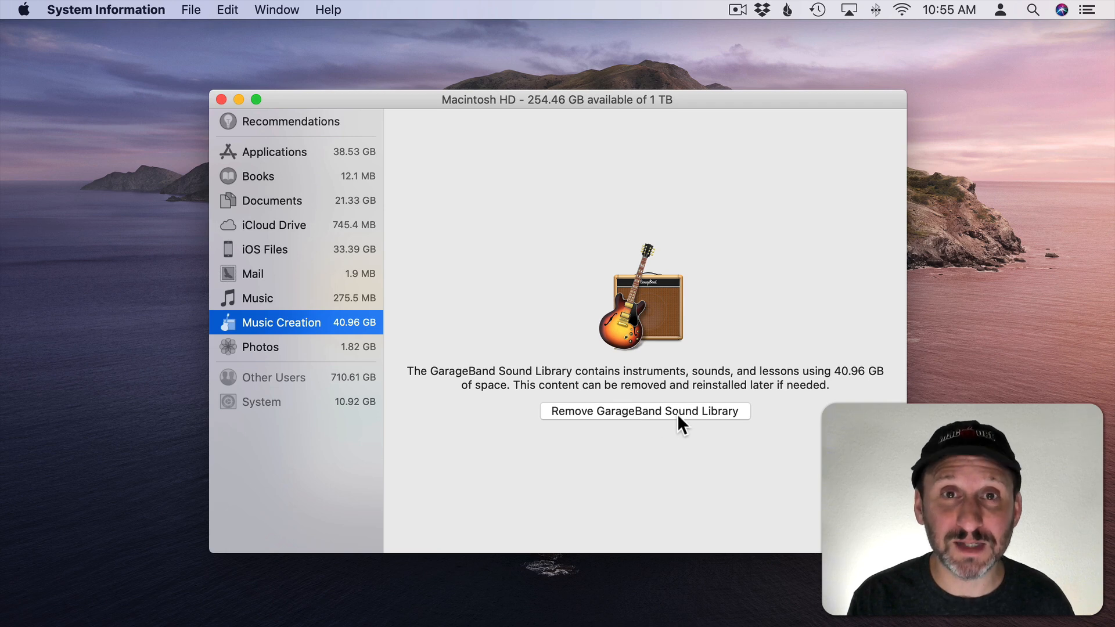
mouse_move(596, 477)
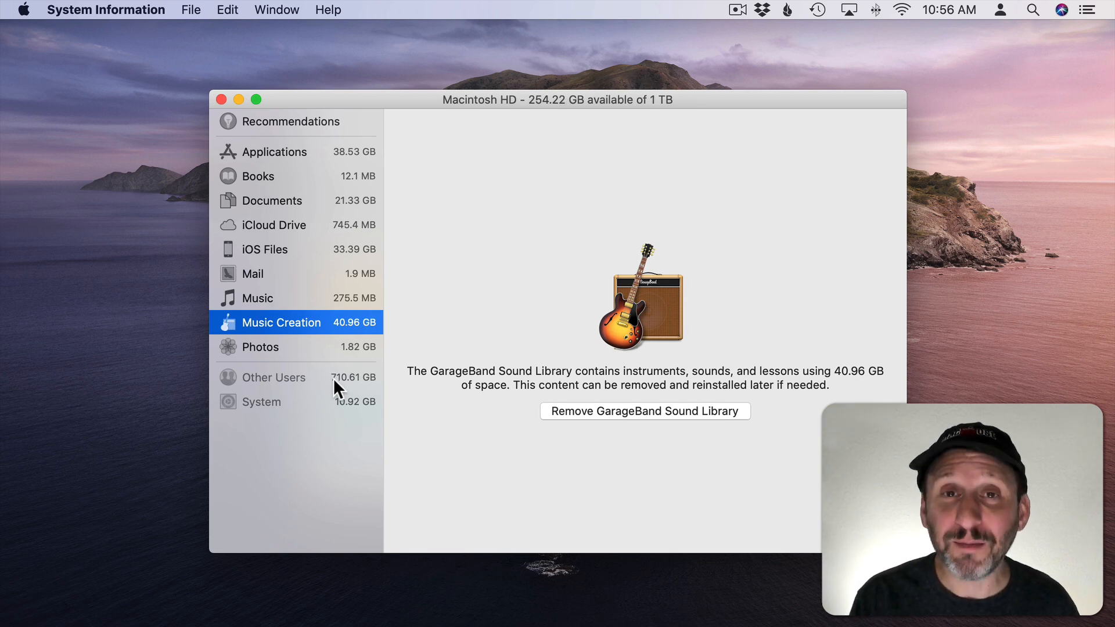
mouse_move(313, 385)
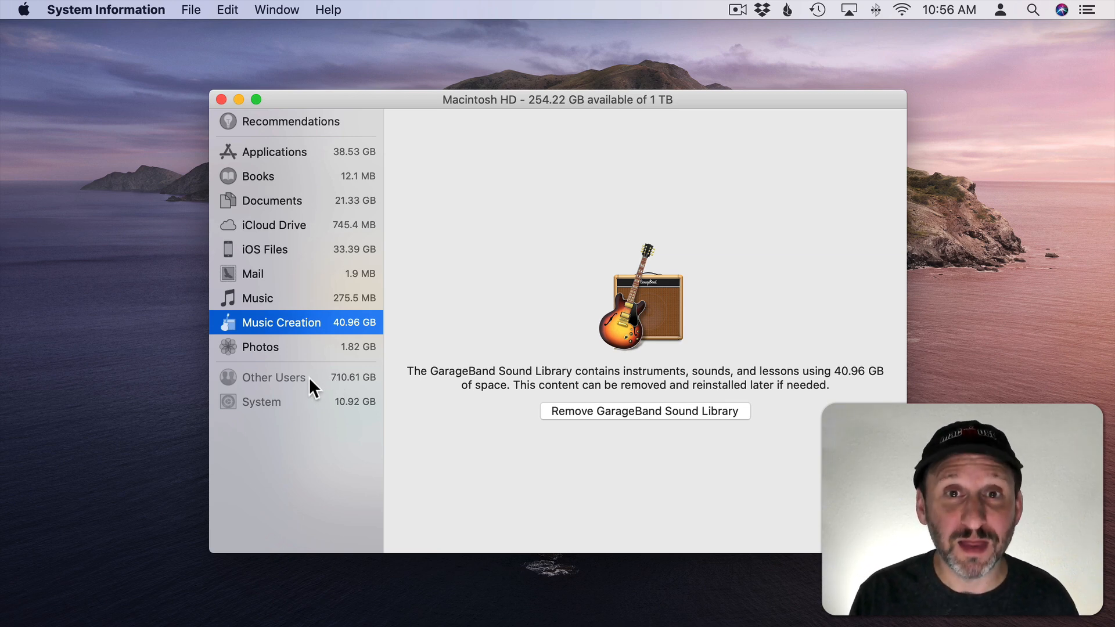
mouse_move(415, 267)
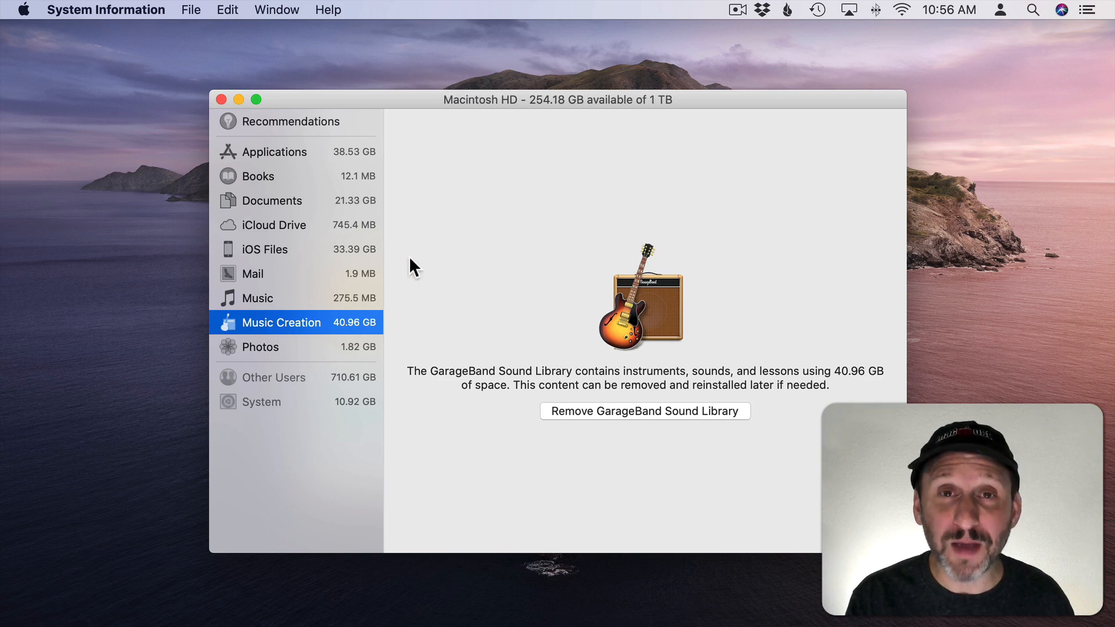